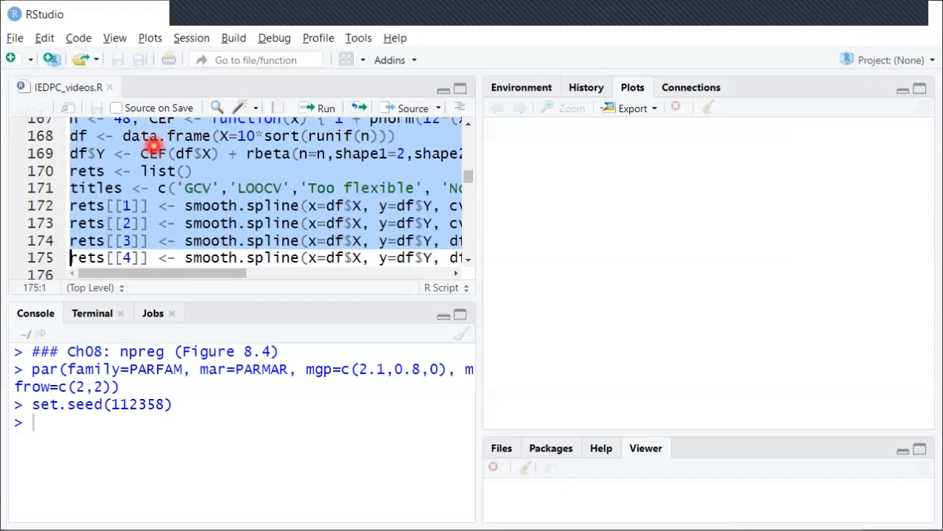
- Run the plotting loop to render the four-panel Figure 8.4 spline fits
scroll("down", 3)
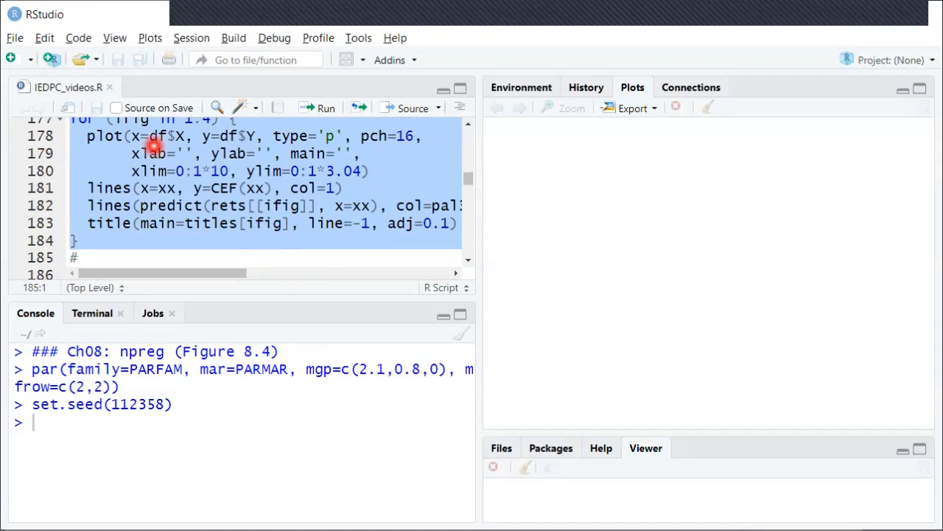
left_click(325, 107)
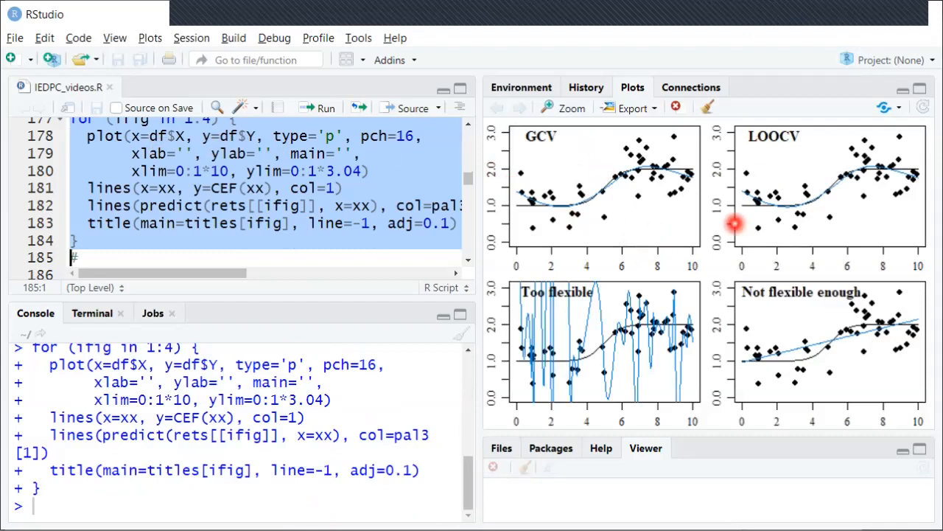
mouse_move(675, 345)
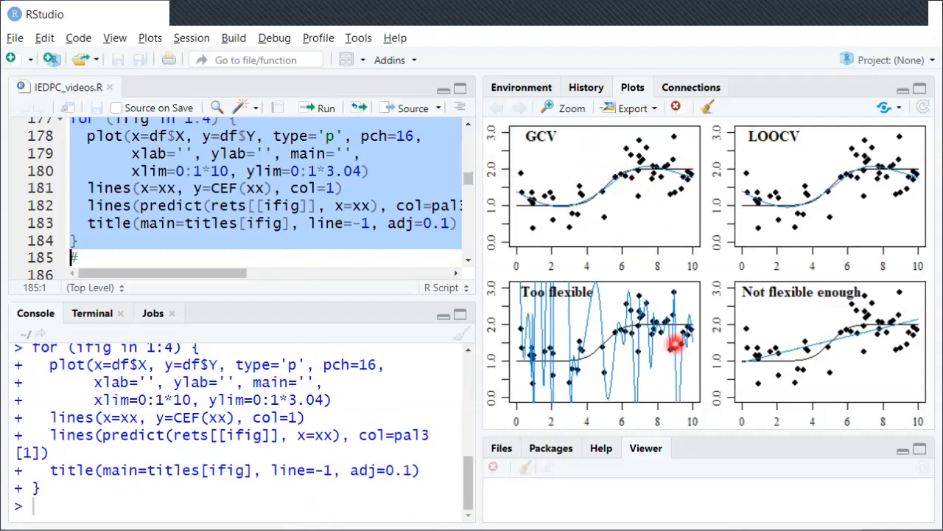
mouse_move(634, 148)
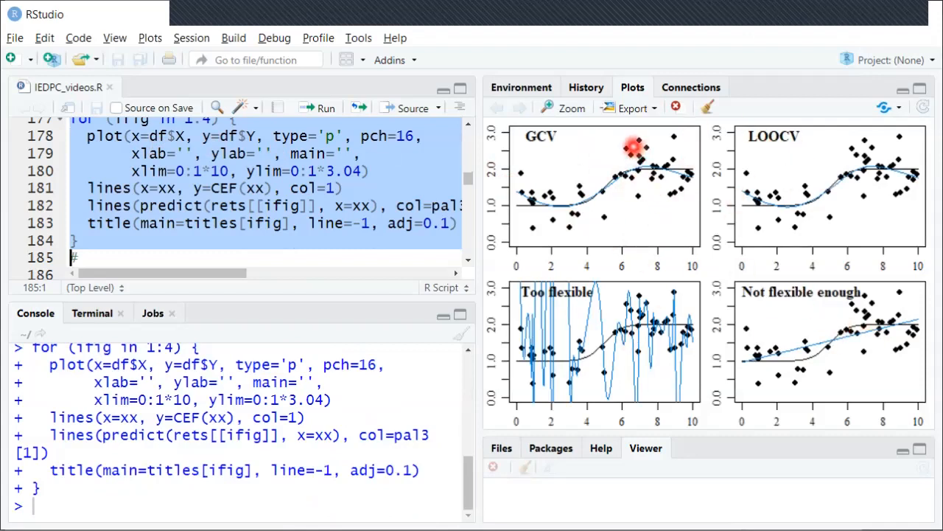
mouse_move(649, 150)
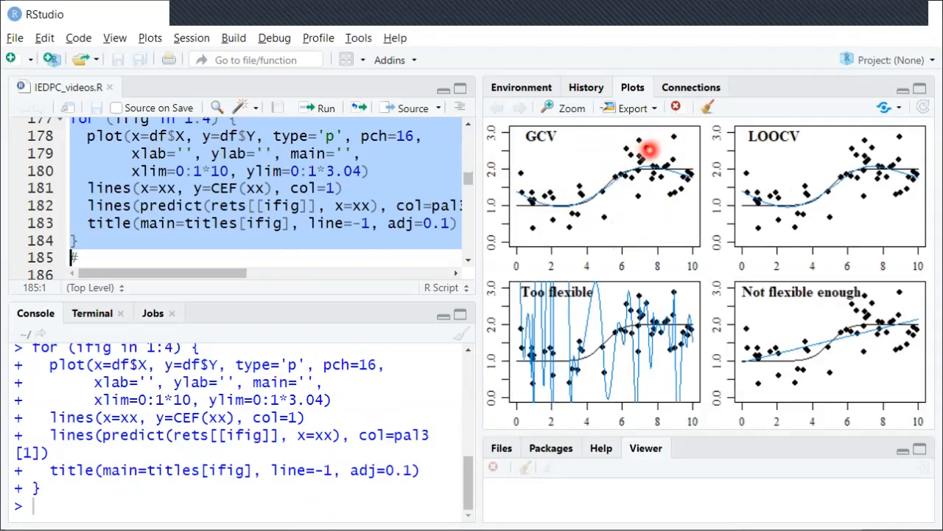
mouse_move(571, 183)
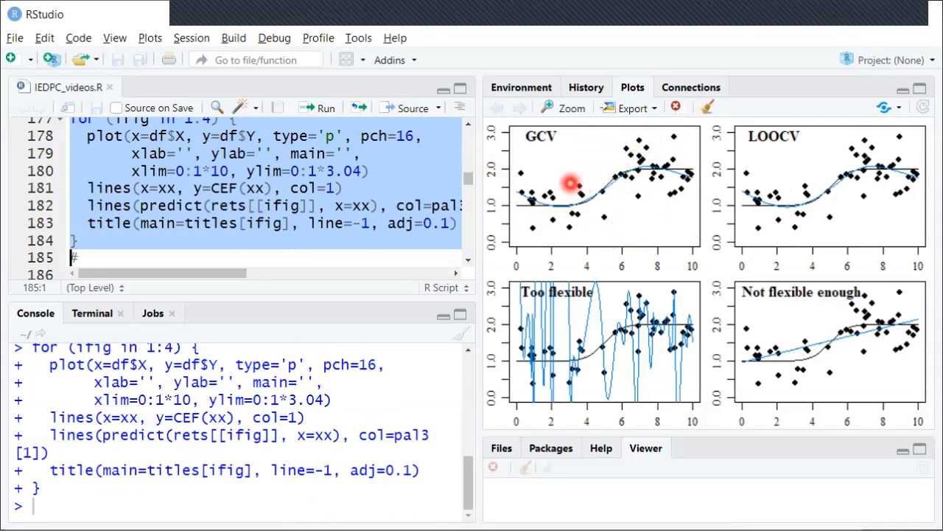
mouse_move(789, 134)
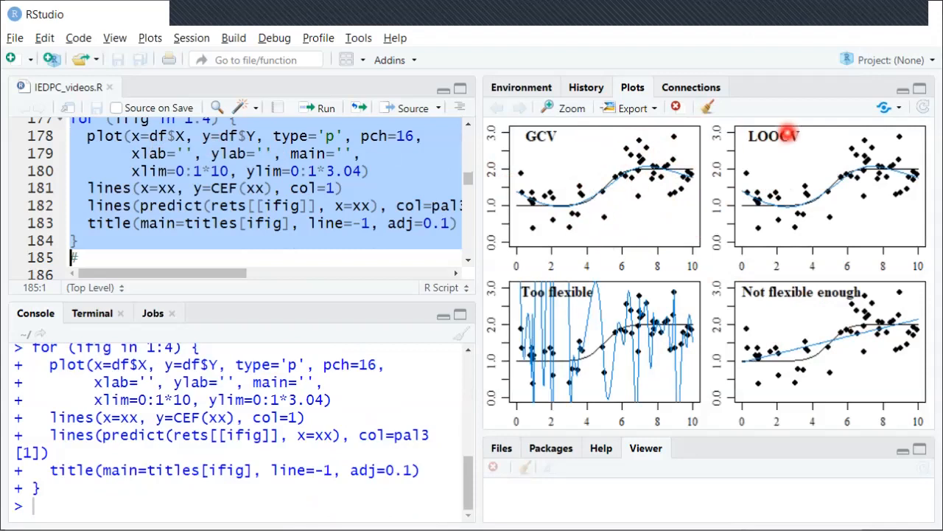
mouse_move(603, 348)
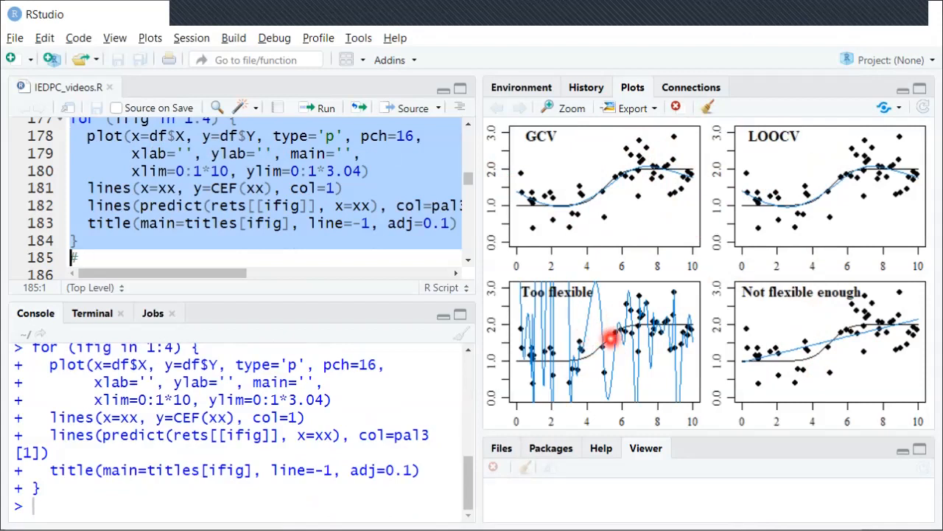
mouse_move(705, 363)
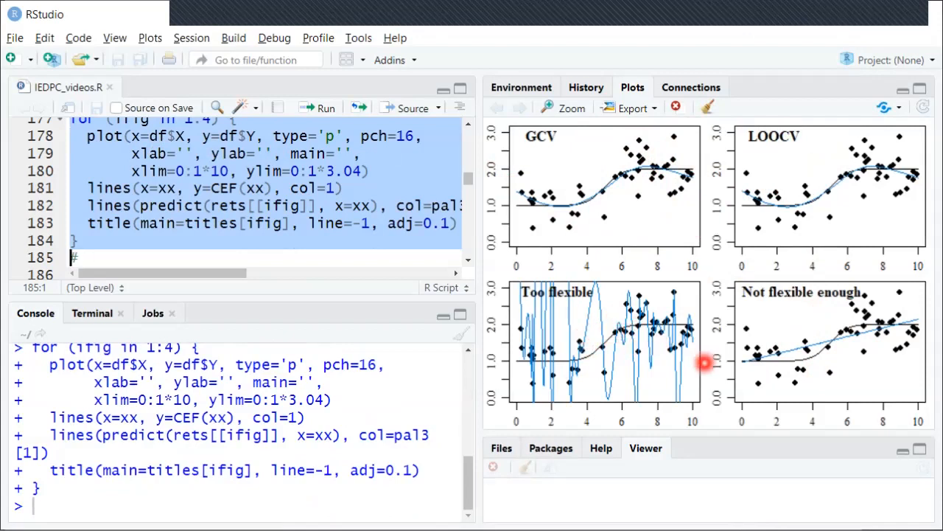
mouse_move(757, 382)
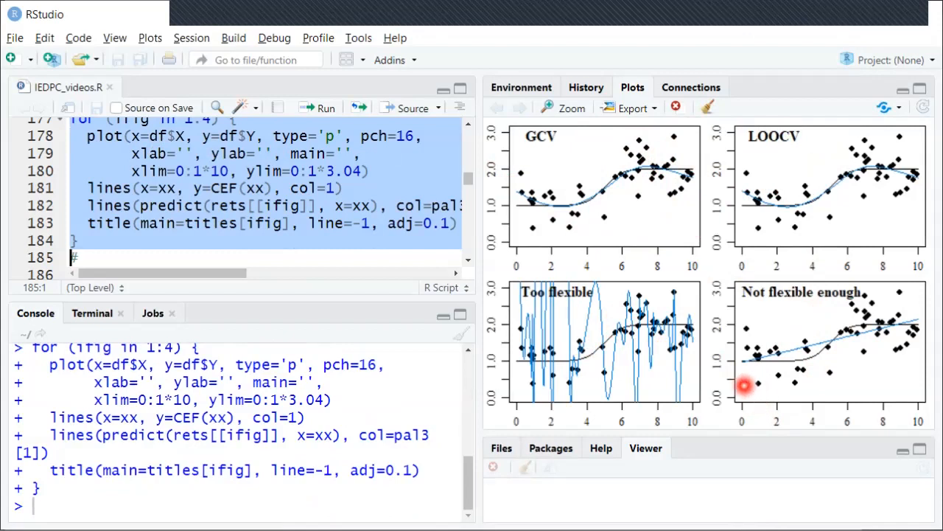
mouse_move(908, 289)
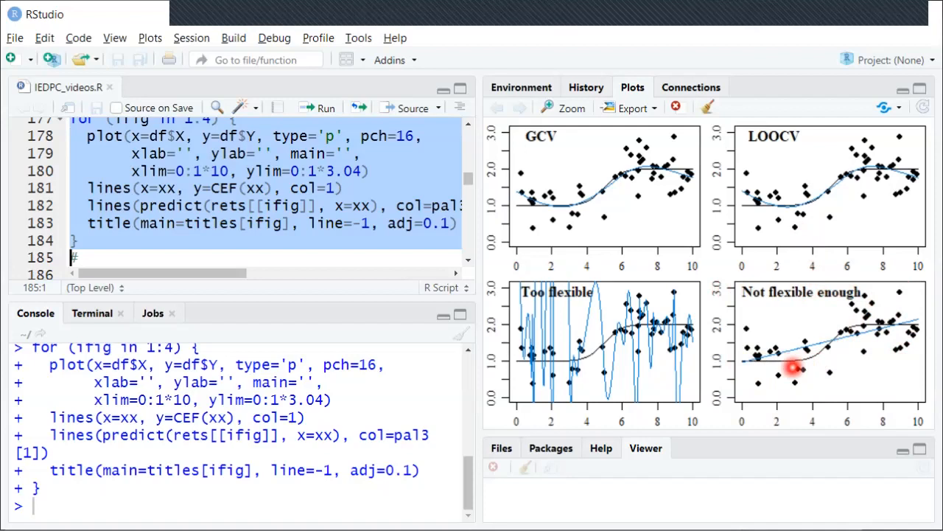
mouse_move(914, 173)
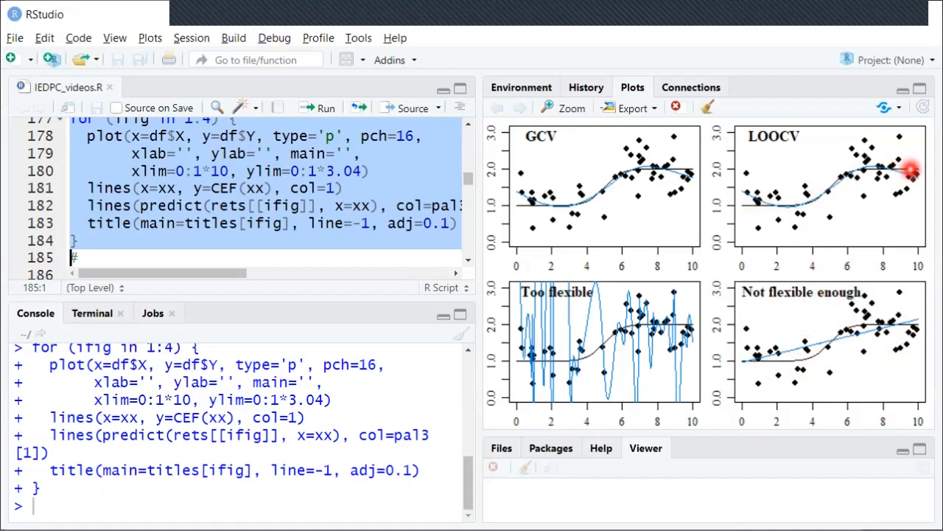
mouse_move(790, 206)
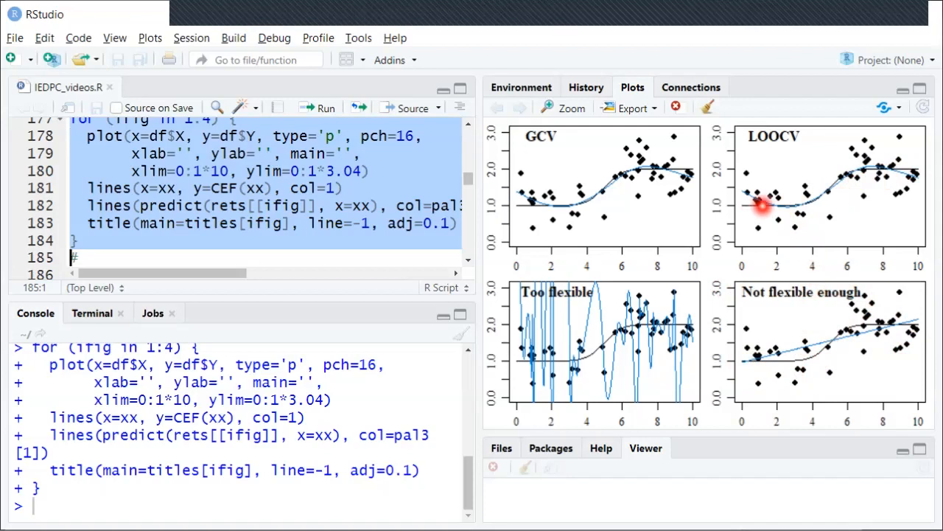
mouse_move(862, 177)
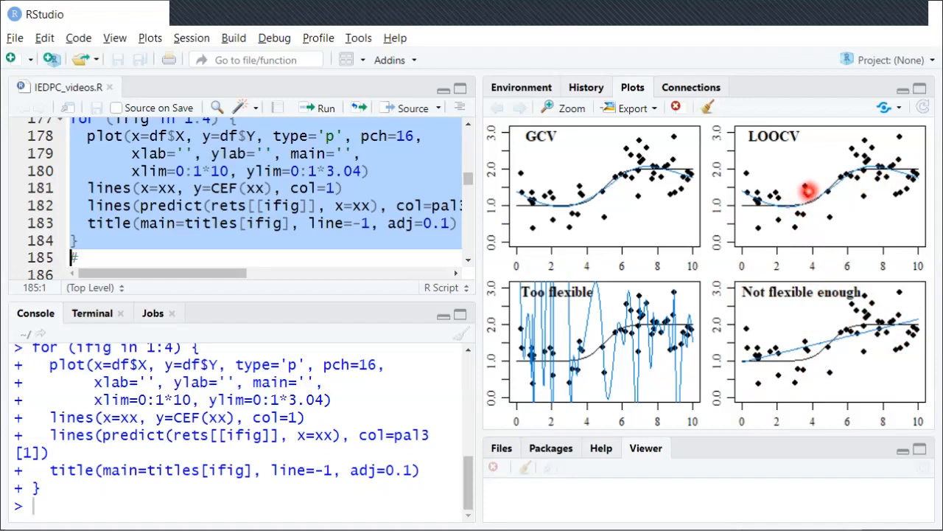
mouse_move(805, 352)
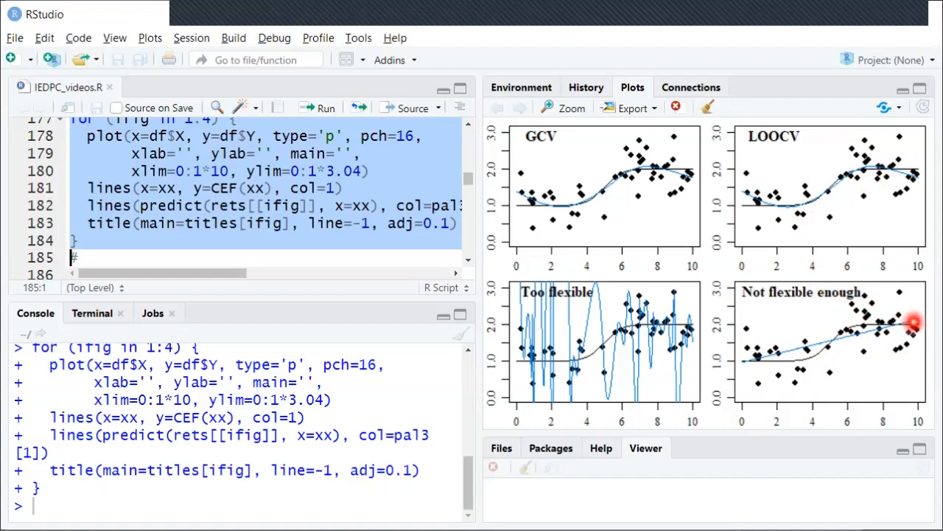
mouse_move(799, 203)
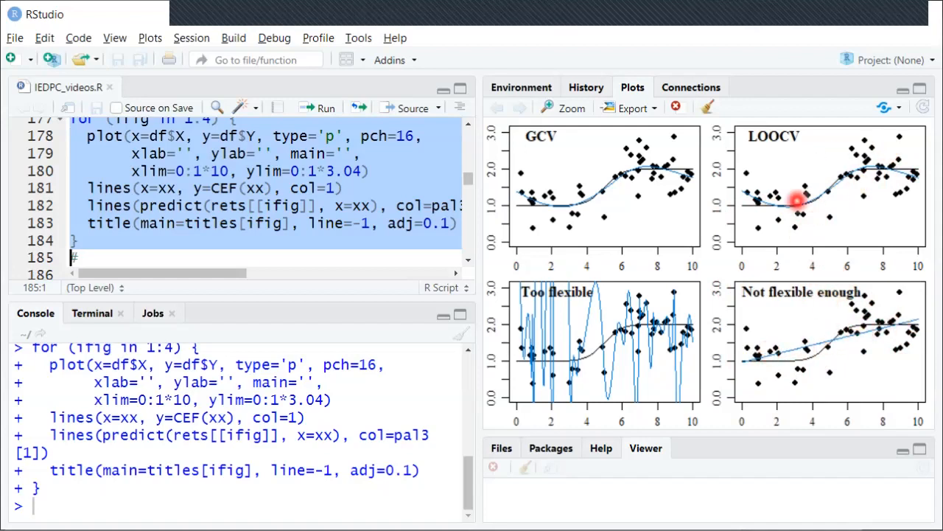
mouse_move(685, 177)
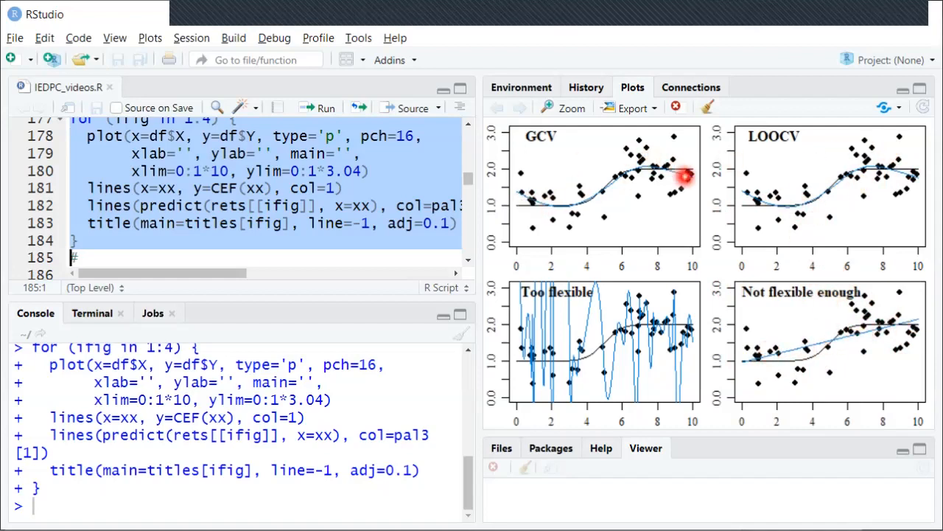
mouse_move(664, 209)
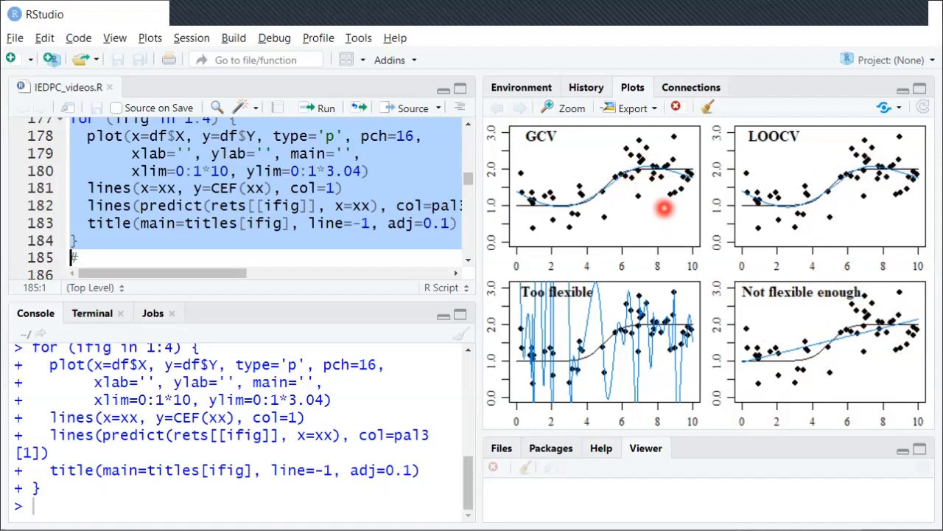
mouse_move(828, 286)
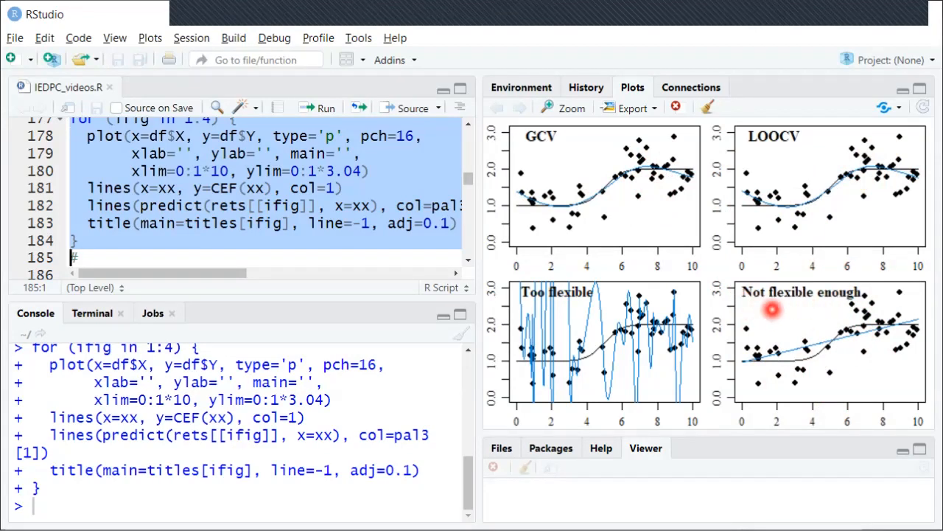
mouse_move(847, 312)
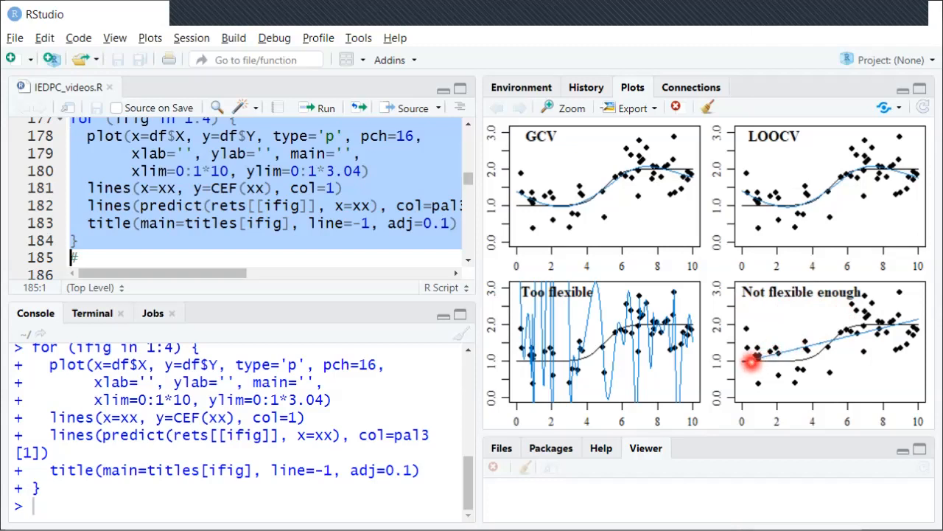
mouse_move(767, 358)
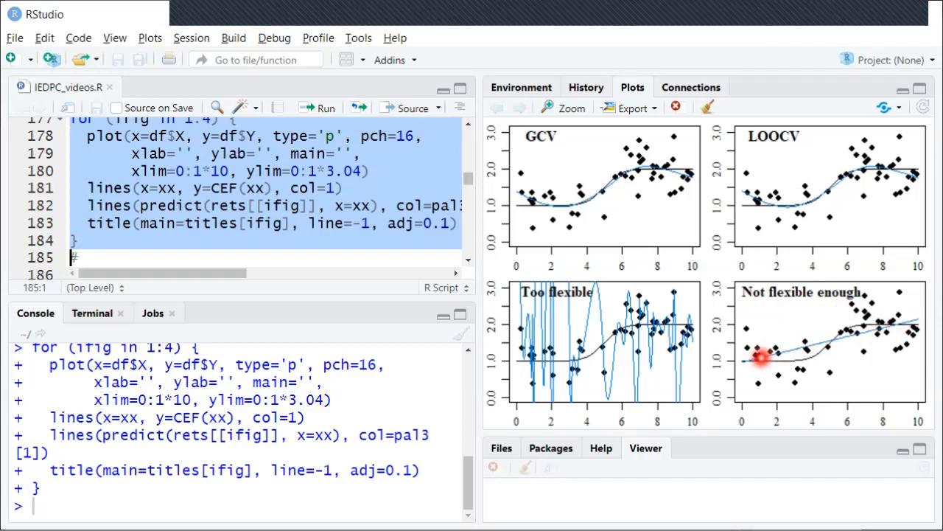
mouse_move(745, 366)
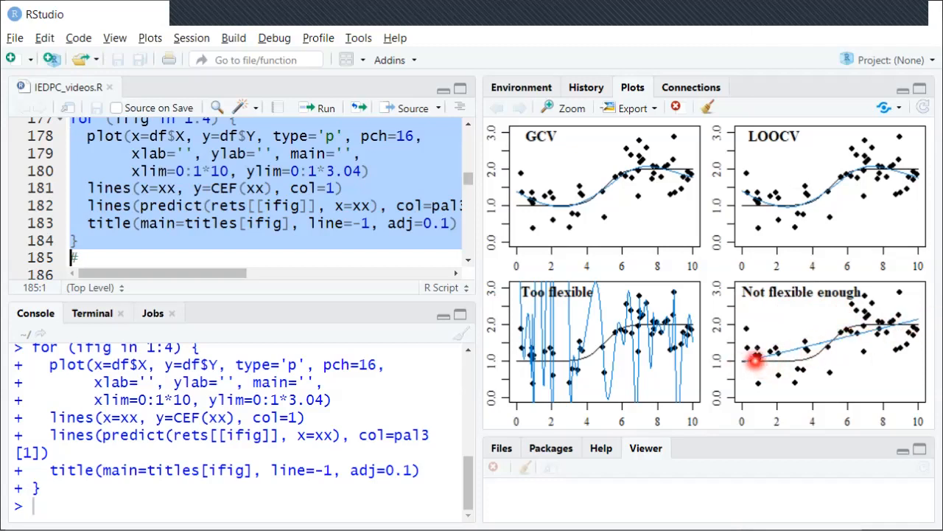
mouse_move(885, 327)
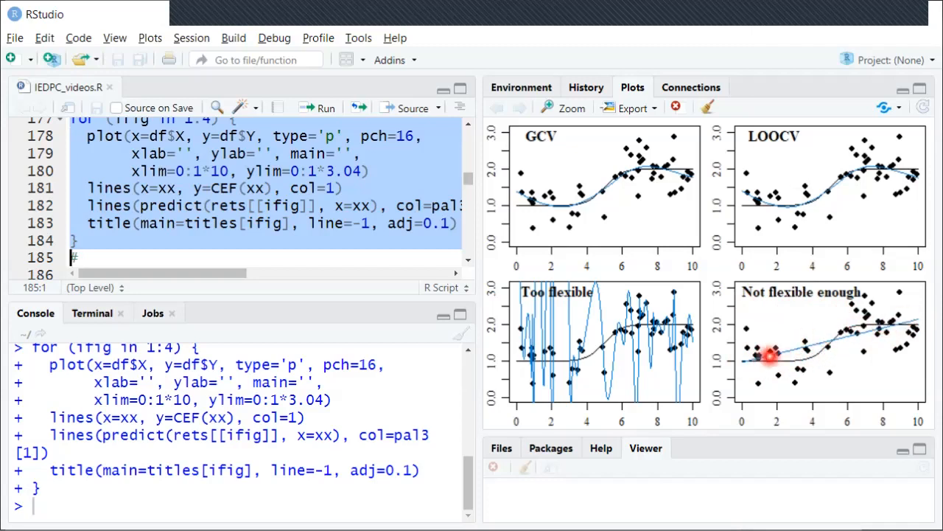
mouse_move(832, 352)
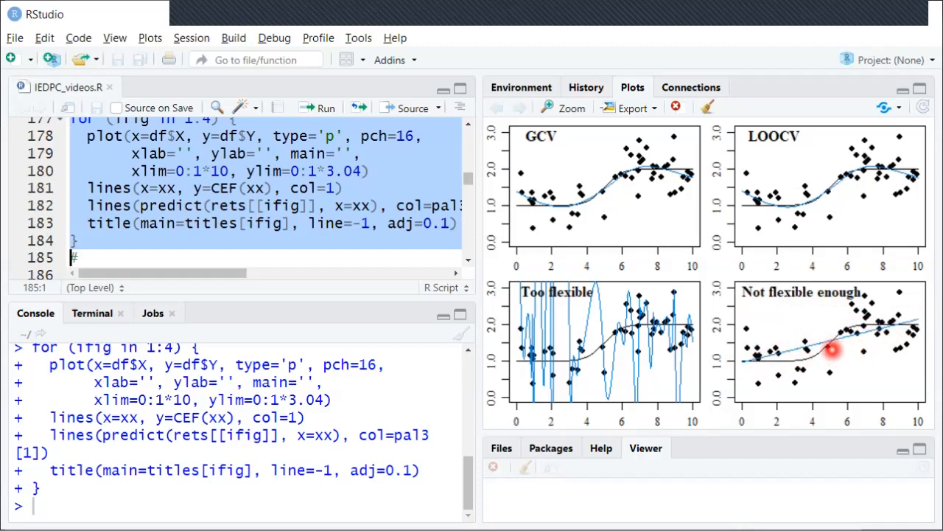
mouse_move(892, 325)
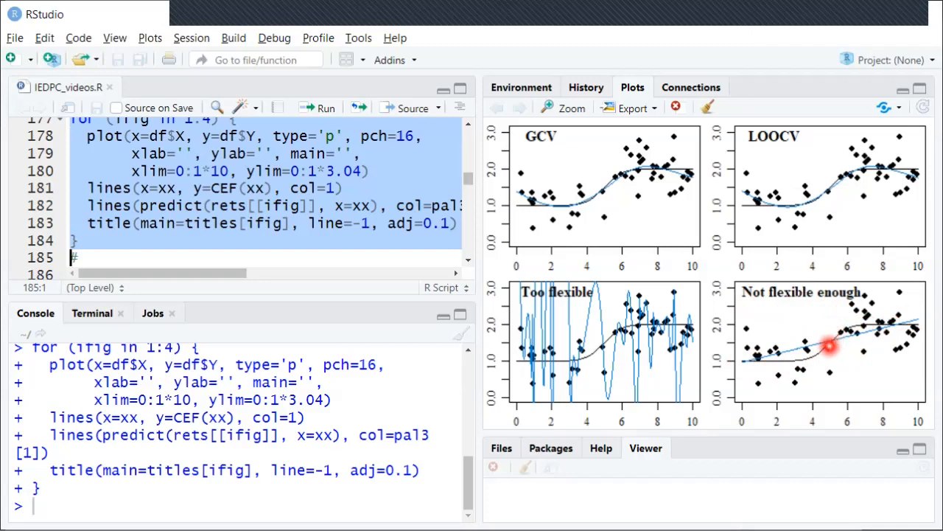
mouse_move(897, 317)
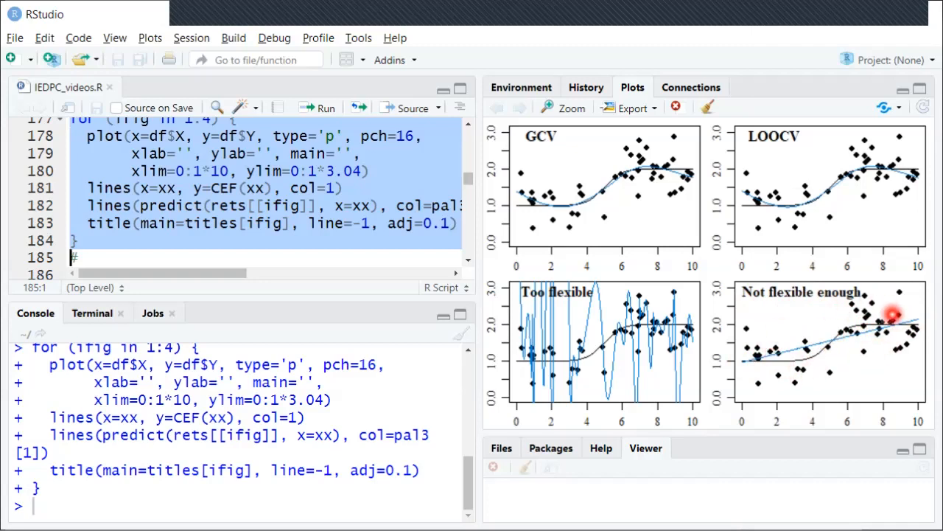
mouse_move(814, 398)
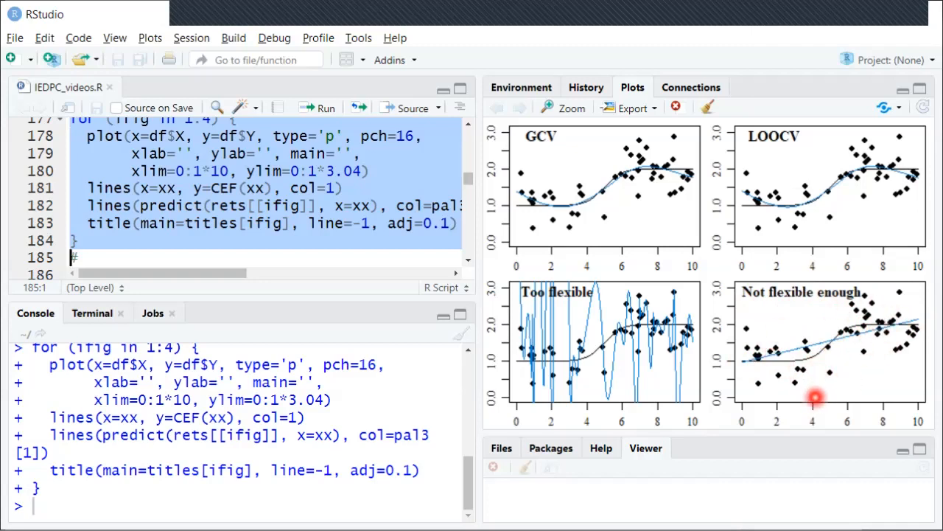
mouse_move(835, 409)
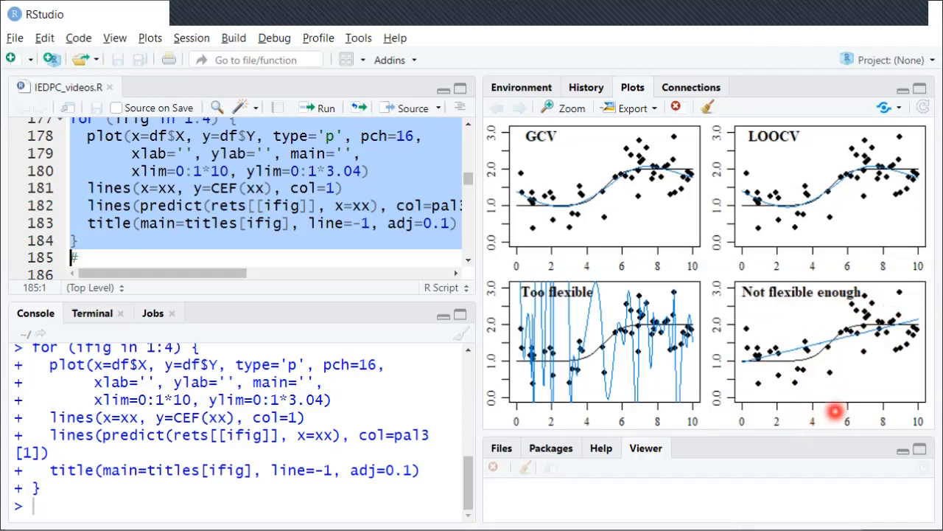
mouse_move(817, 372)
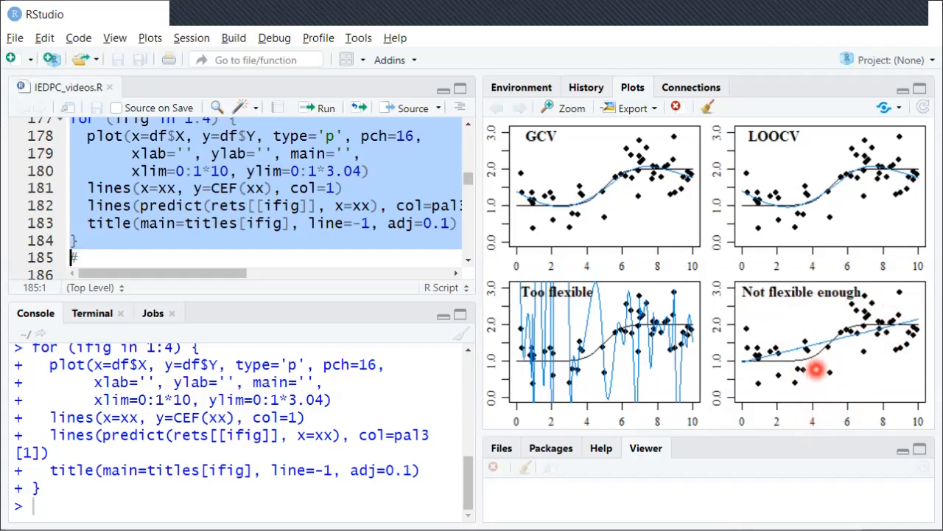
mouse_move(788, 361)
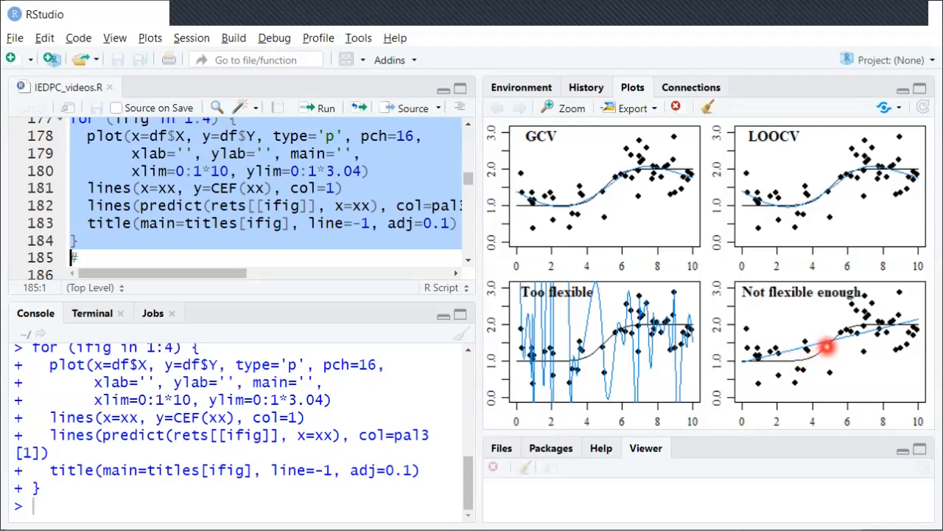
mouse_move(843, 330)
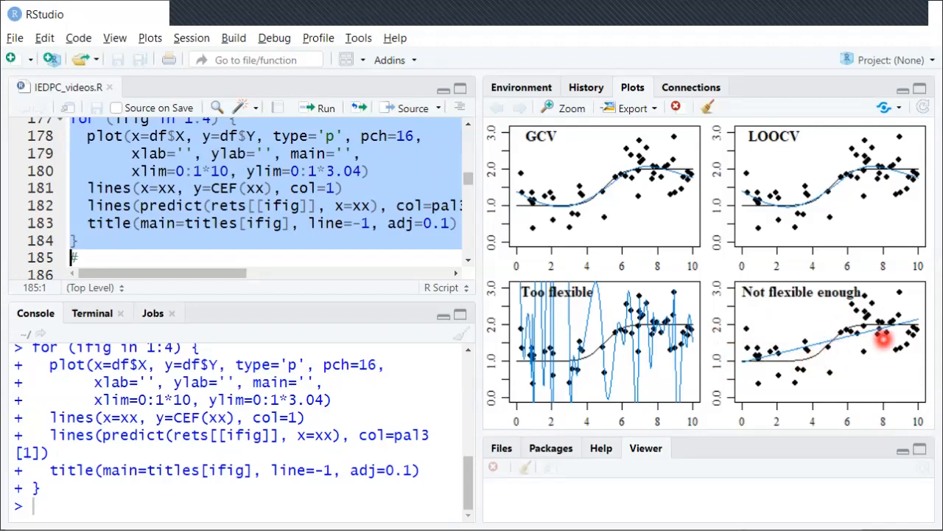
mouse_move(811, 346)
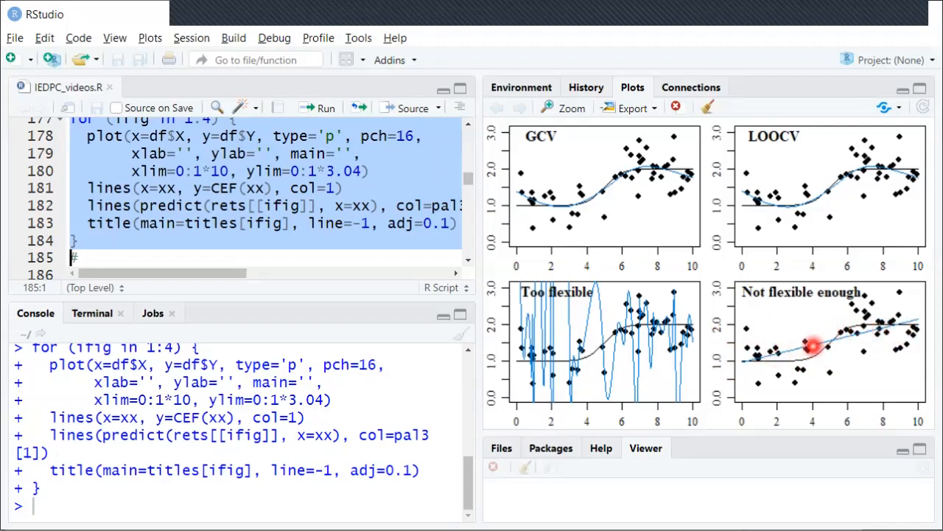
mouse_move(818, 345)
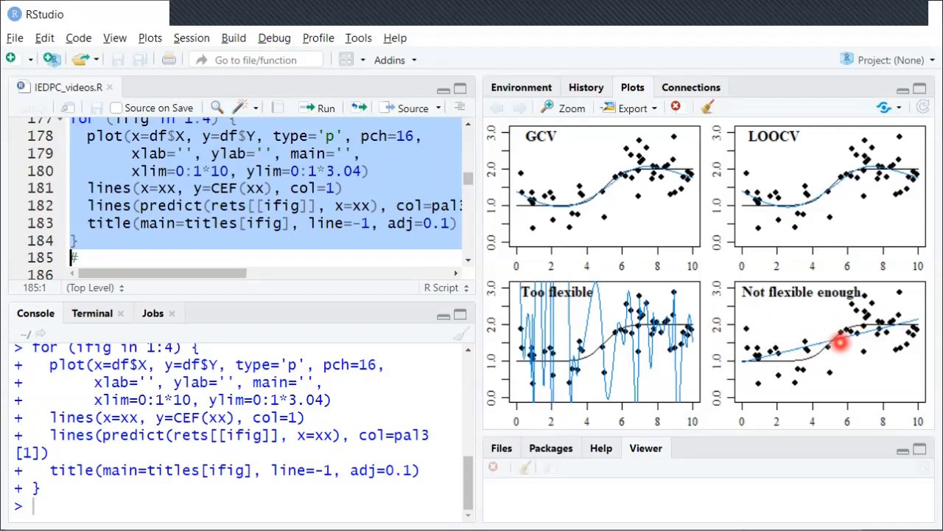
mouse_move(844, 338)
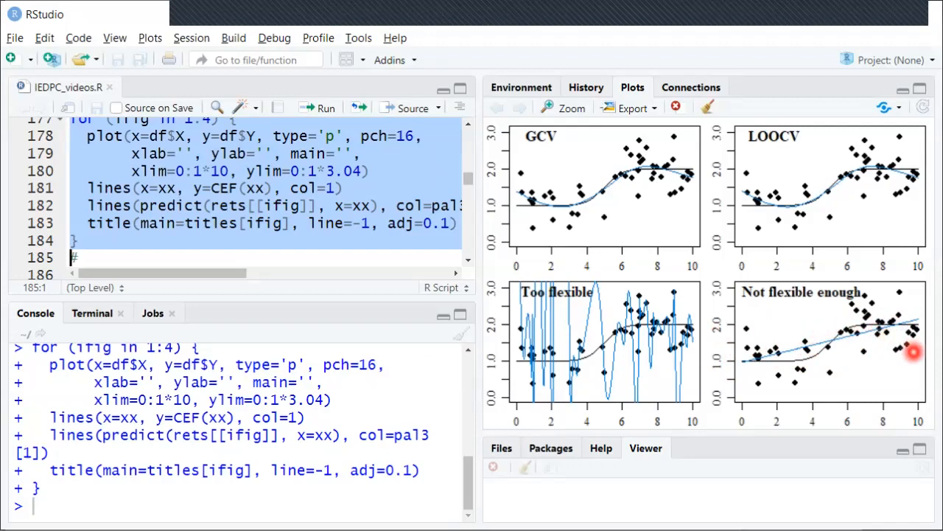
mouse_move(907, 332)
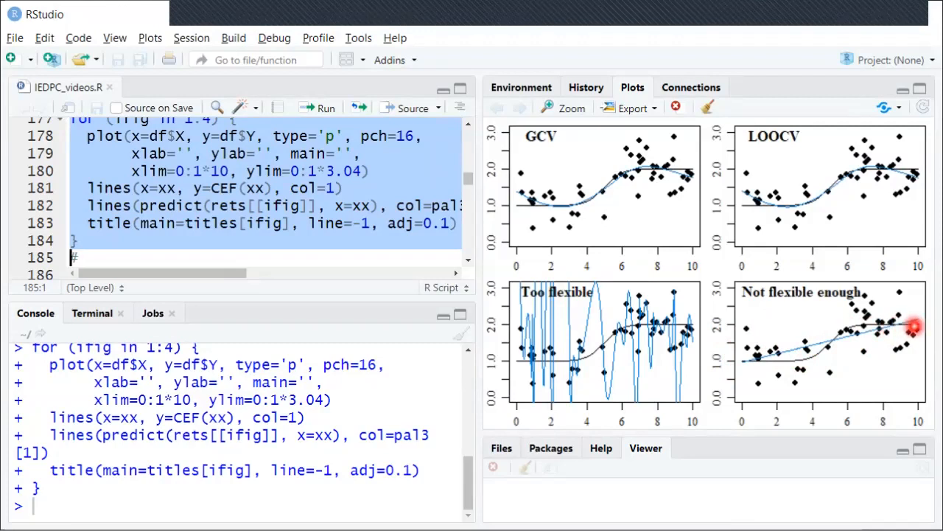
mouse_move(764, 361)
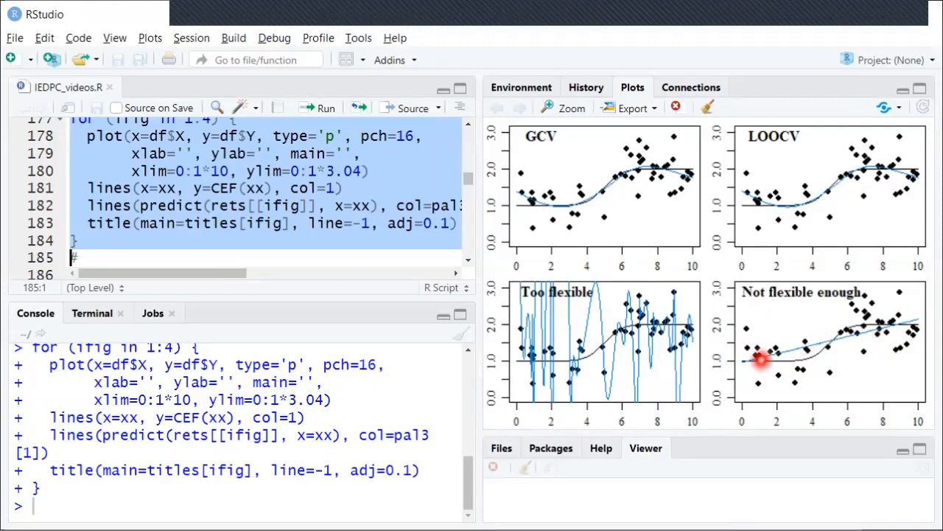
mouse_move(907, 324)
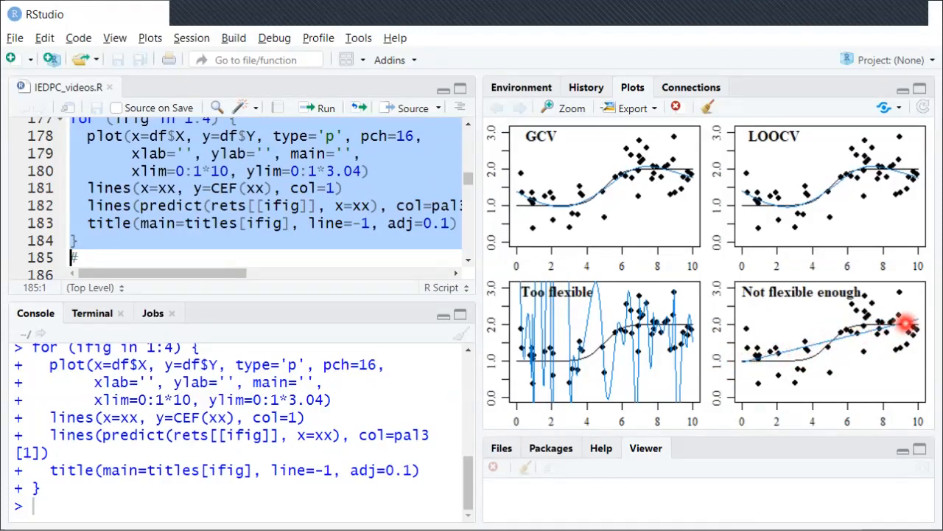
mouse_move(884, 327)
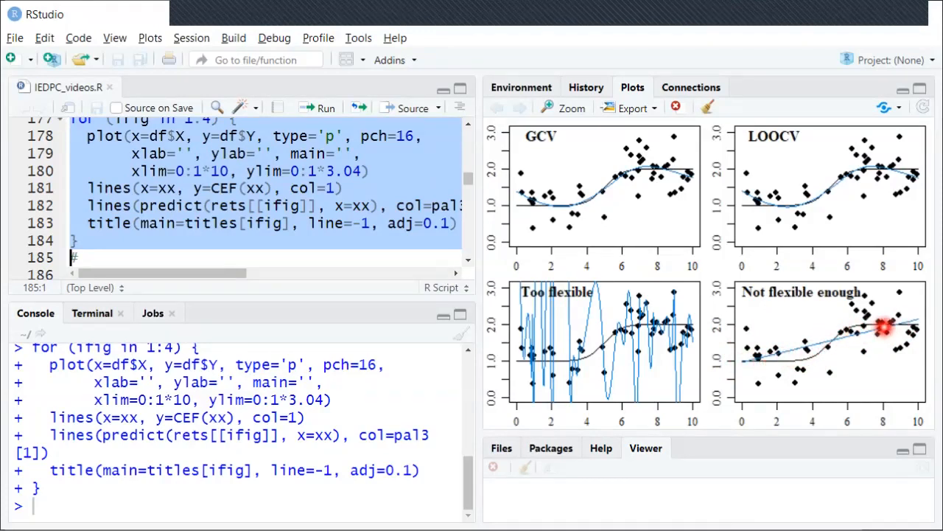
mouse_move(833, 342)
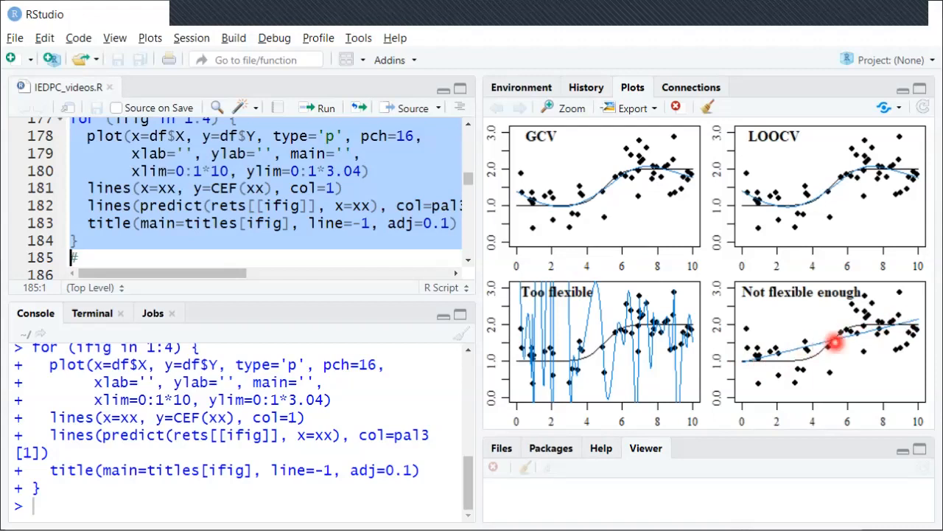
mouse_move(885, 328)
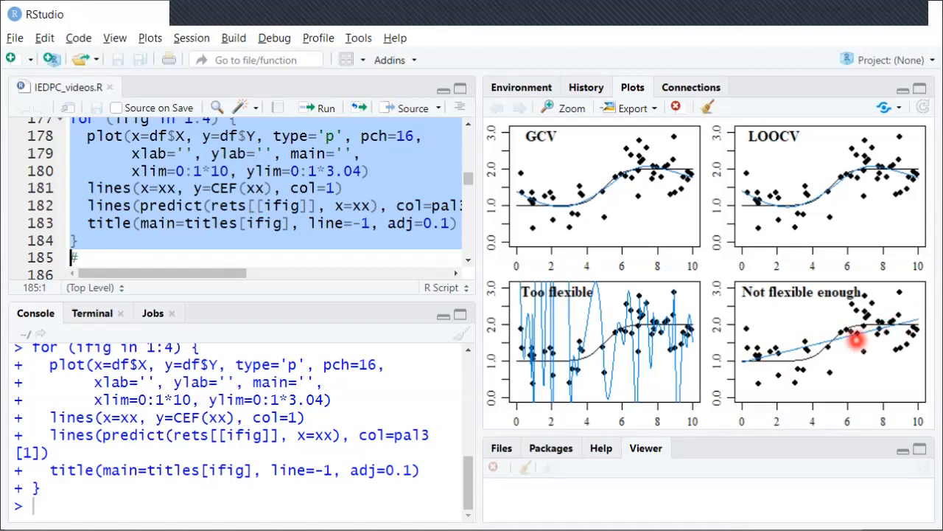
mouse_move(884, 336)
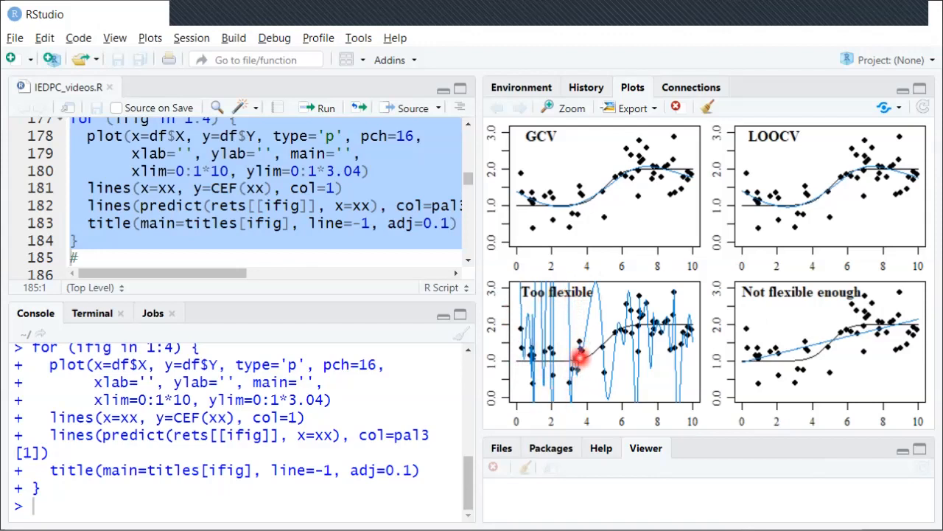
mouse_move(631, 358)
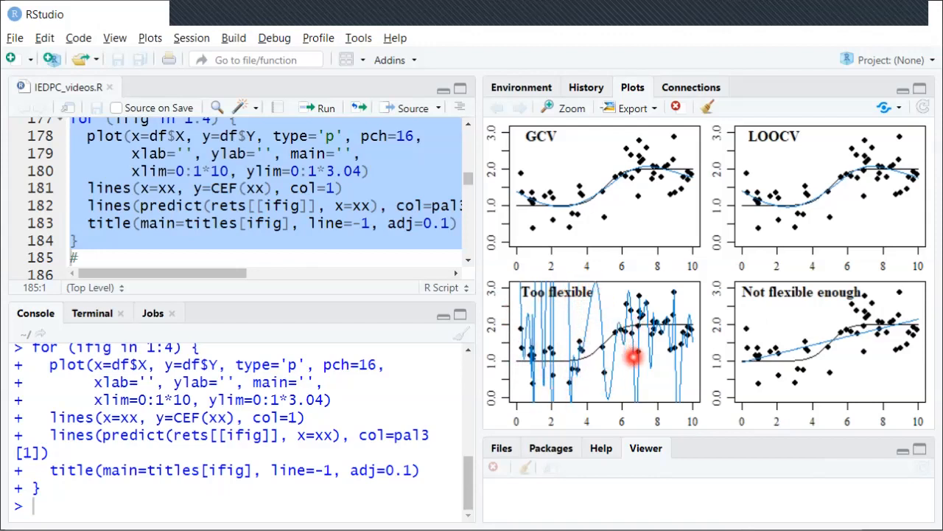
mouse_move(599, 358)
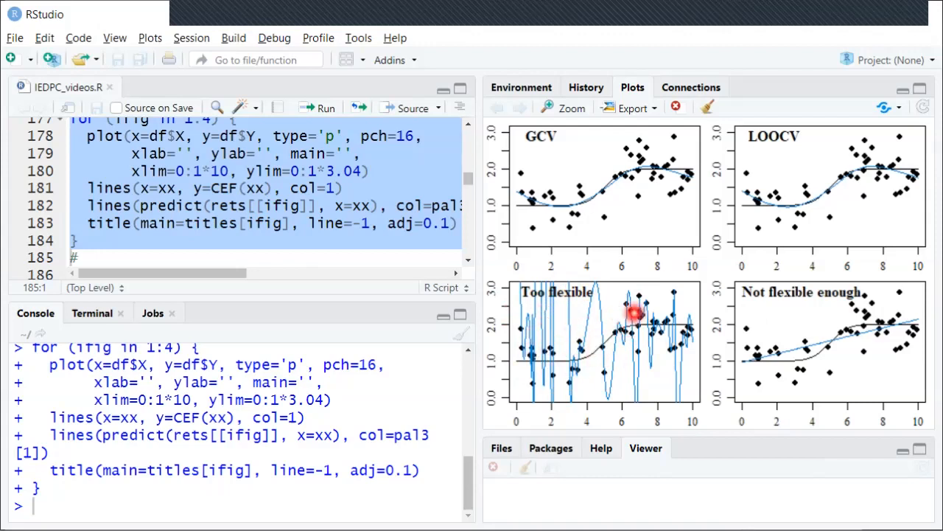
mouse_move(519, 362)
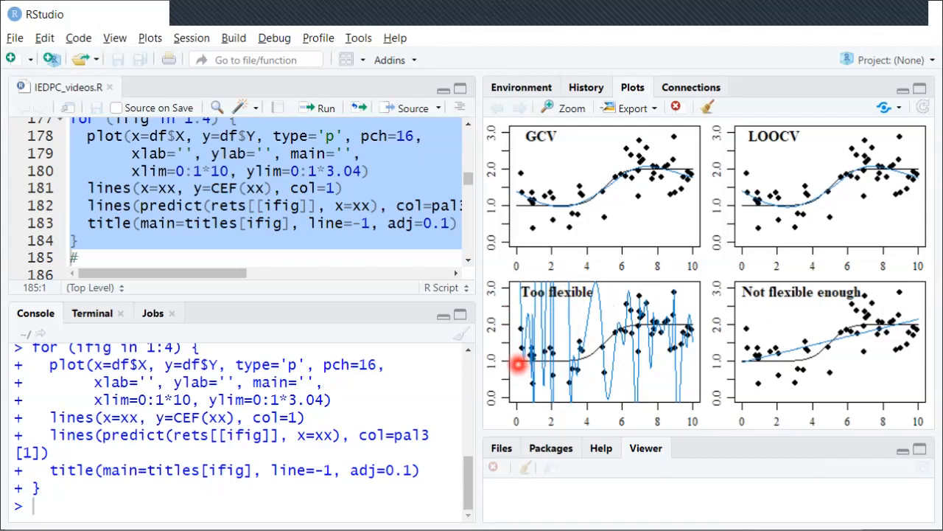
mouse_move(678, 324)
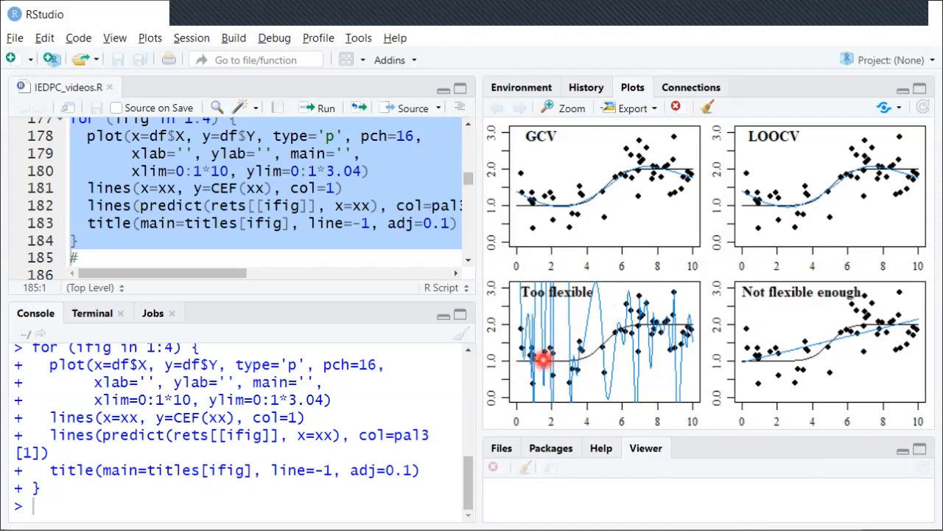
mouse_move(669, 330)
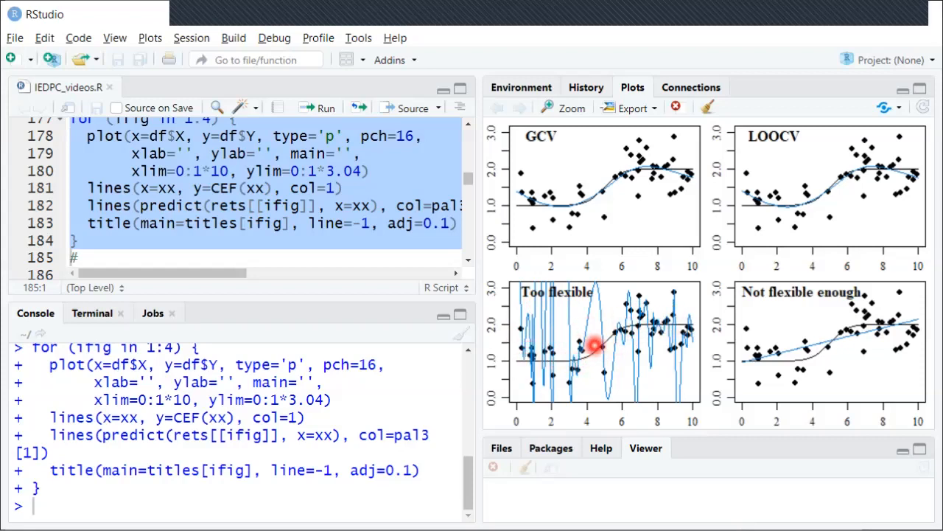
mouse_move(587, 162)
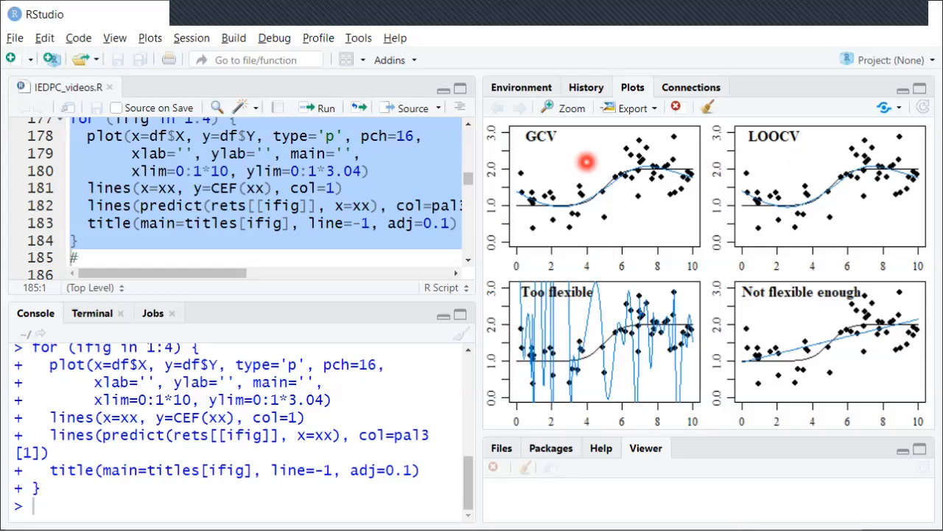
mouse_move(723, 151)
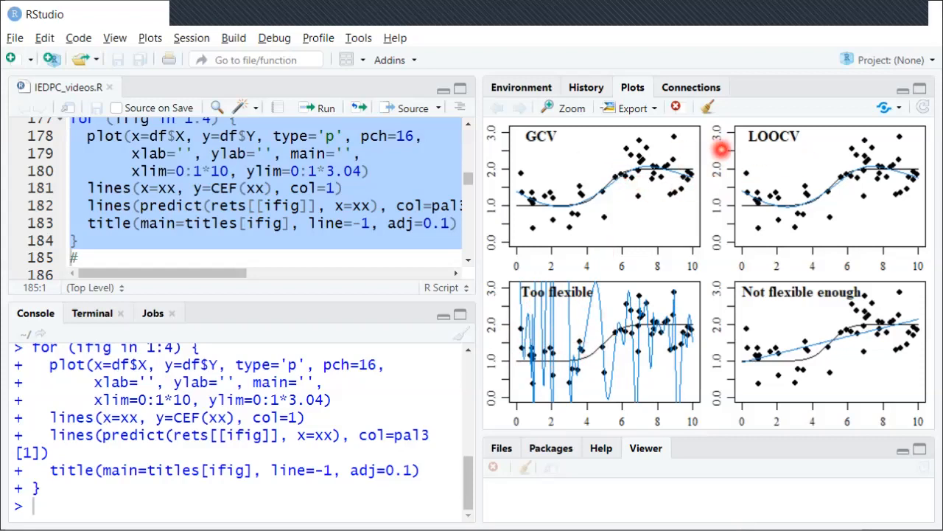
mouse_move(743, 149)
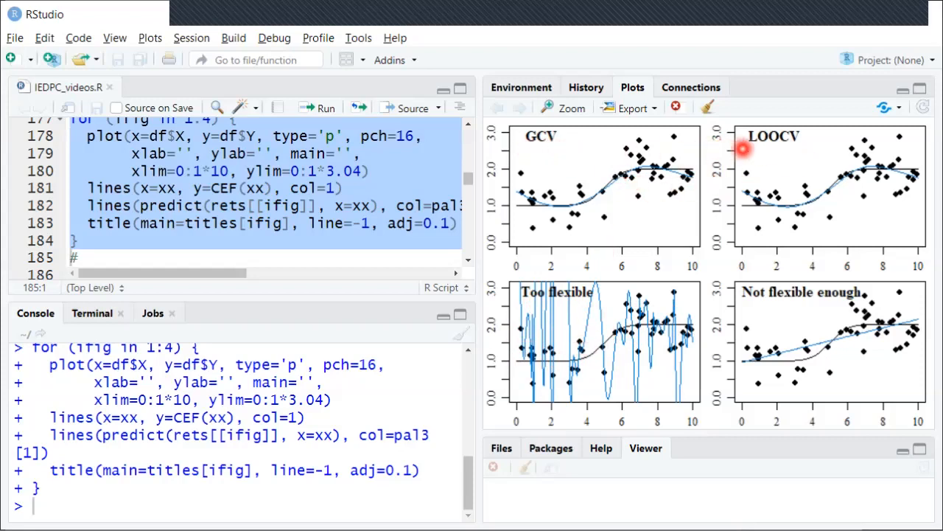
mouse_move(793, 150)
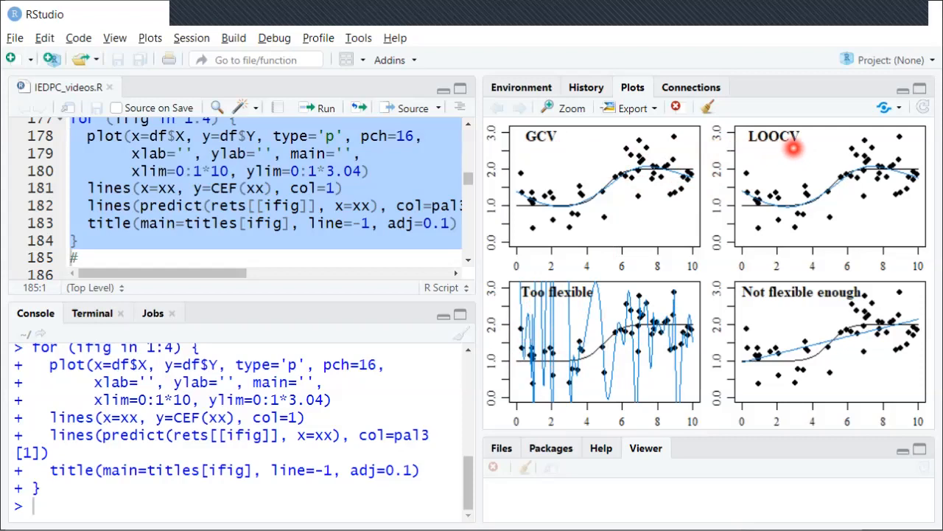
mouse_move(776, 118)
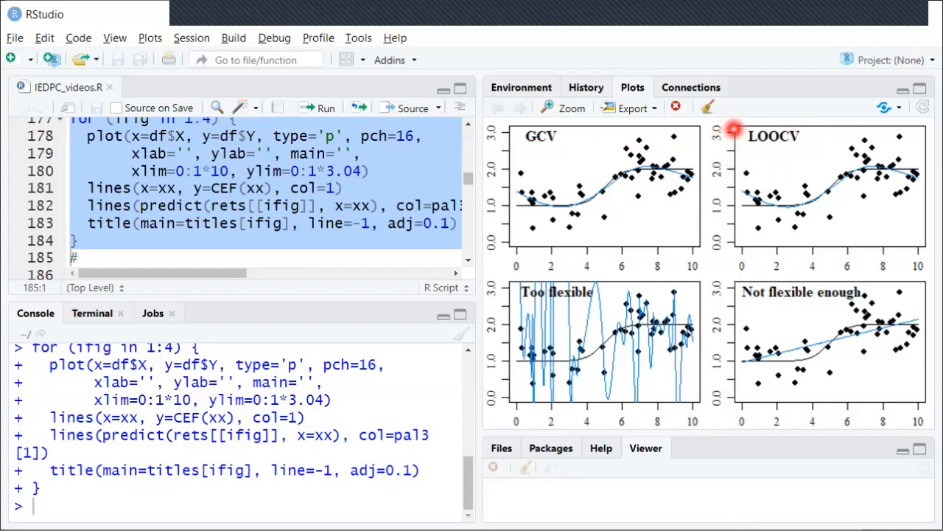
mouse_move(730, 194)
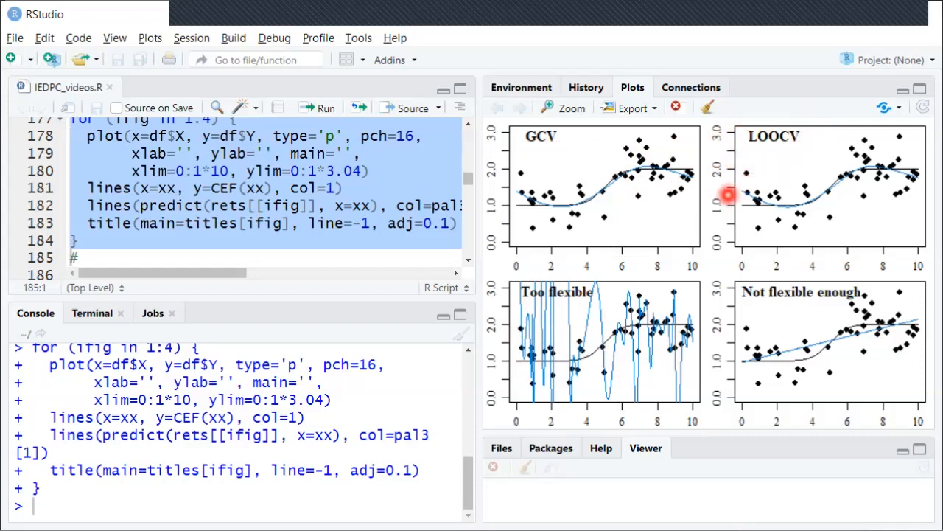
mouse_move(654, 174)
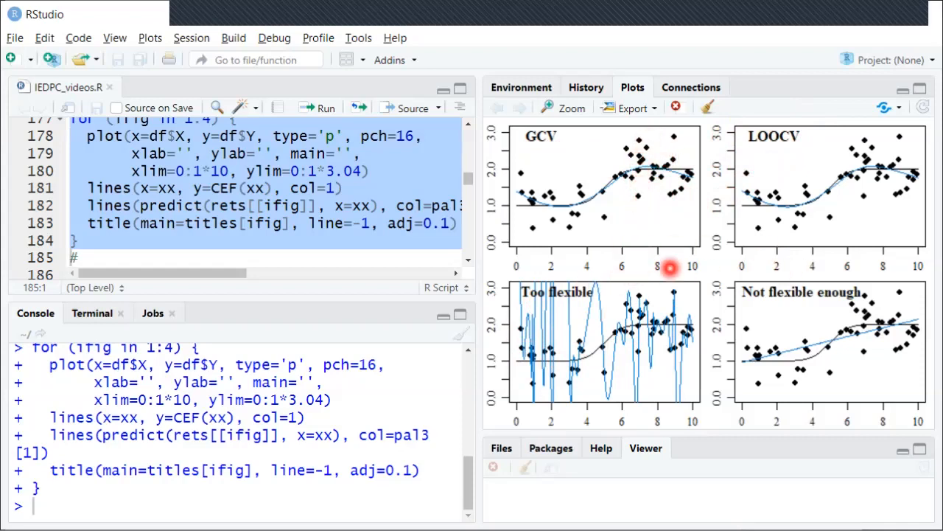
mouse_move(635, 266)
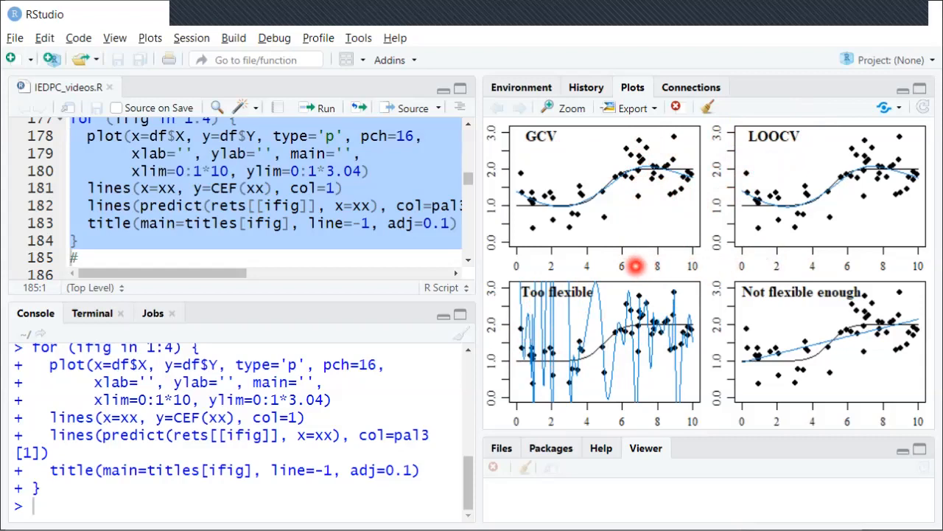
mouse_move(764, 269)
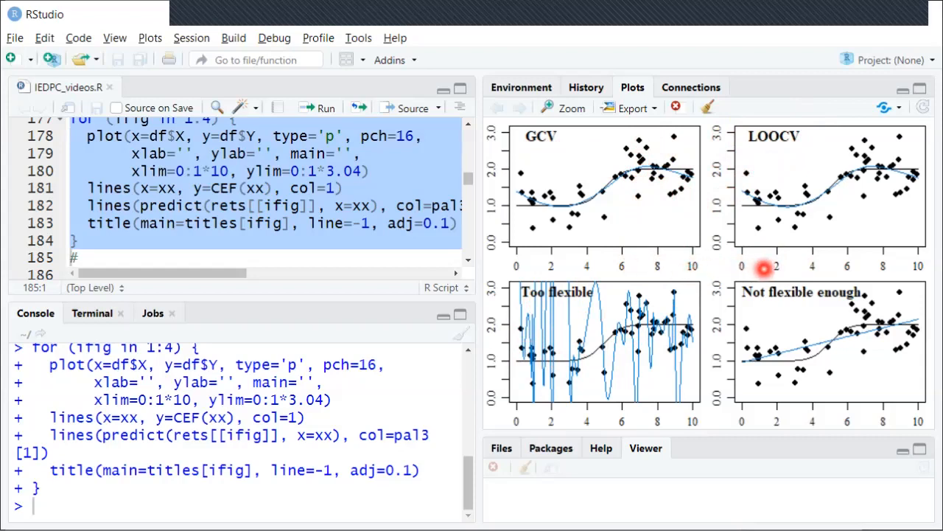
mouse_move(622, 215)
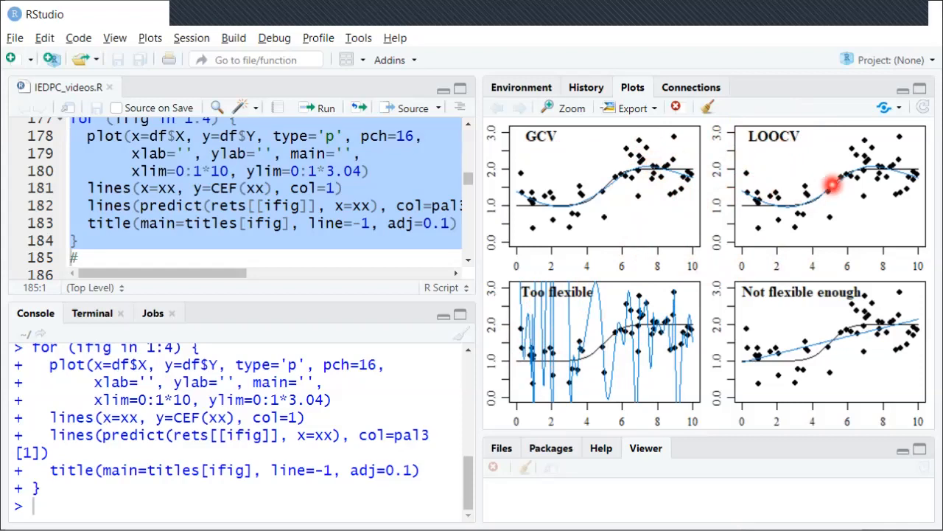
mouse_move(788, 214)
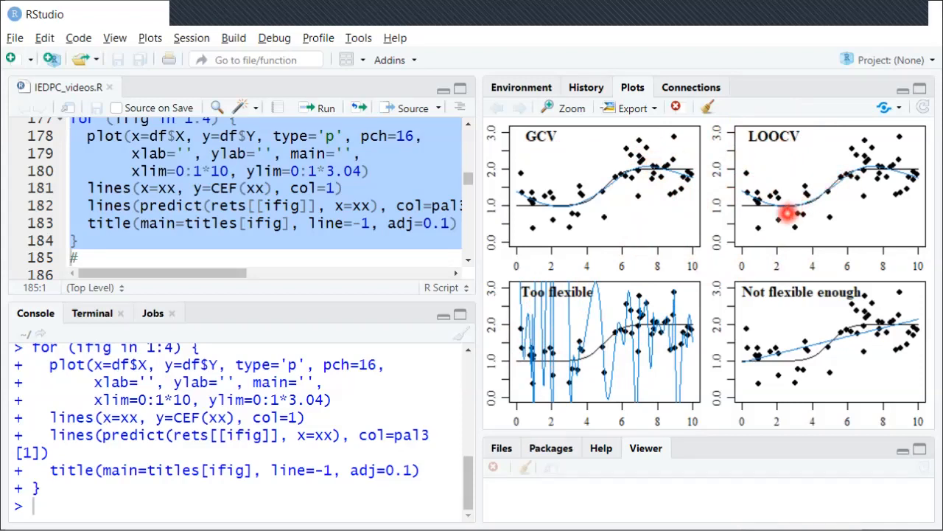
mouse_move(882, 170)
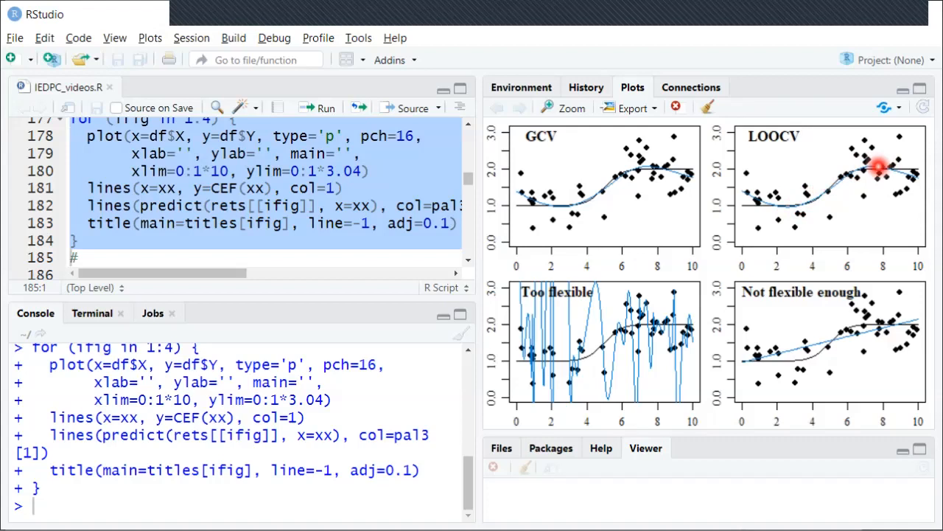
mouse_move(793, 206)
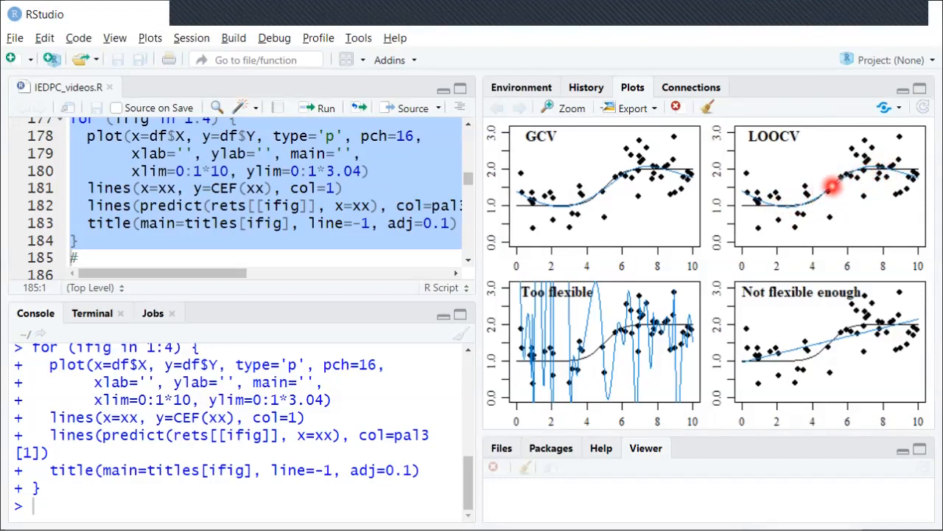
mouse_move(715, 206)
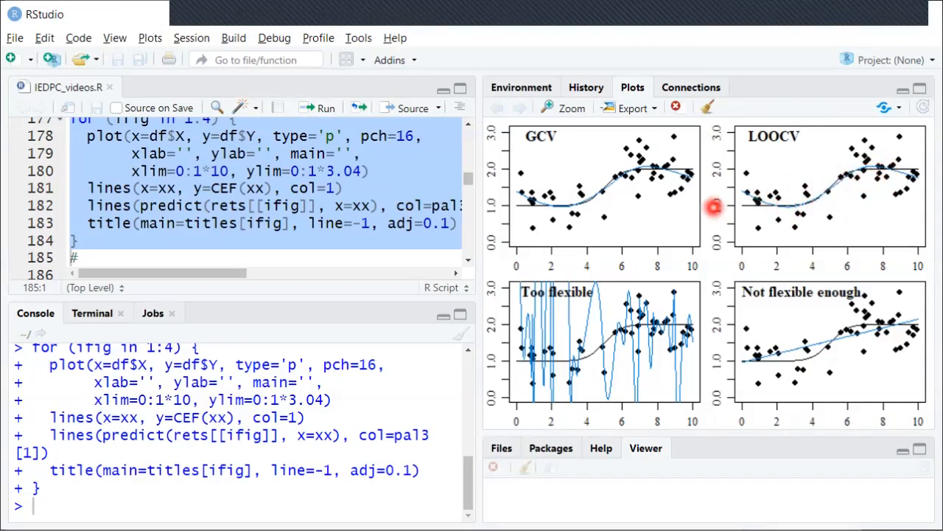
mouse_move(538, 203)
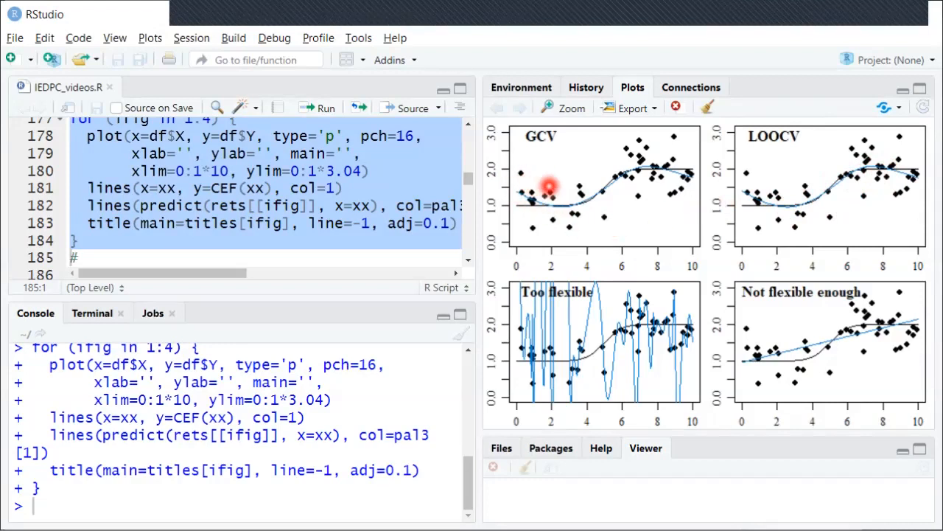
mouse_move(519, 180)
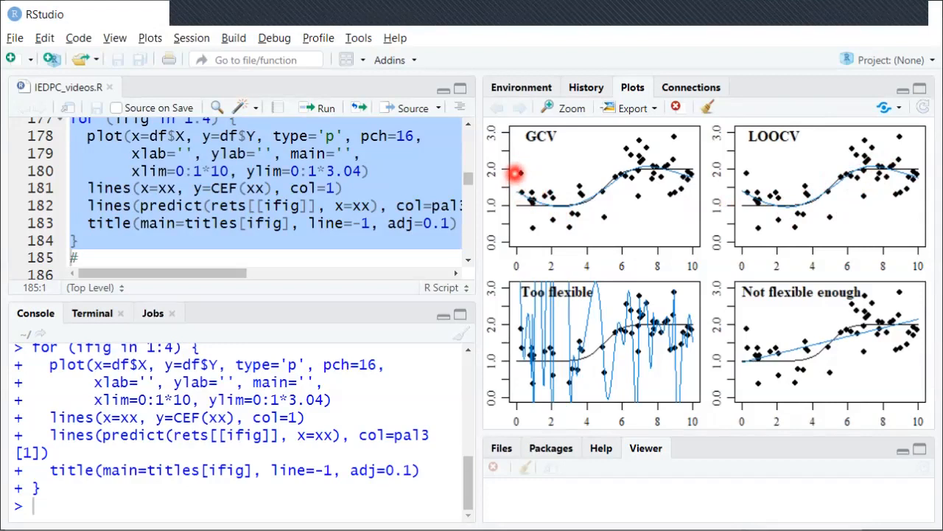
mouse_move(534, 199)
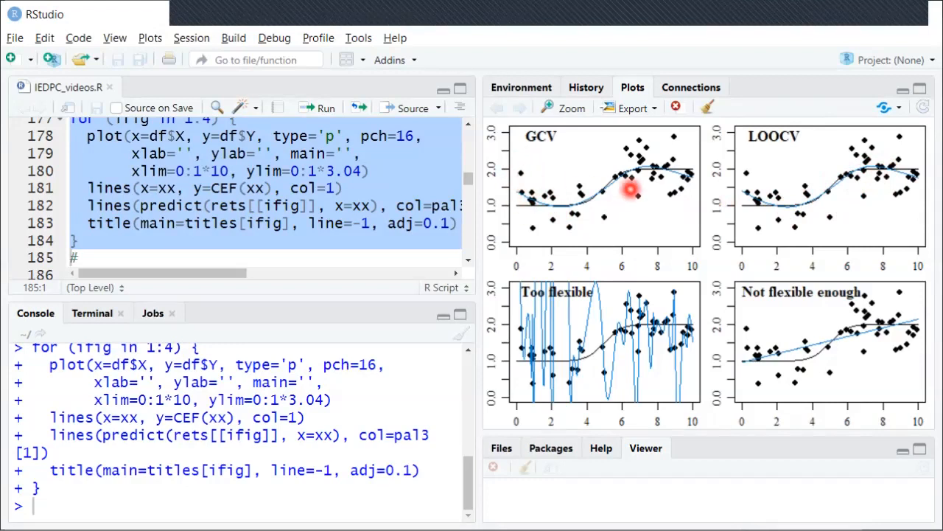
mouse_move(678, 178)
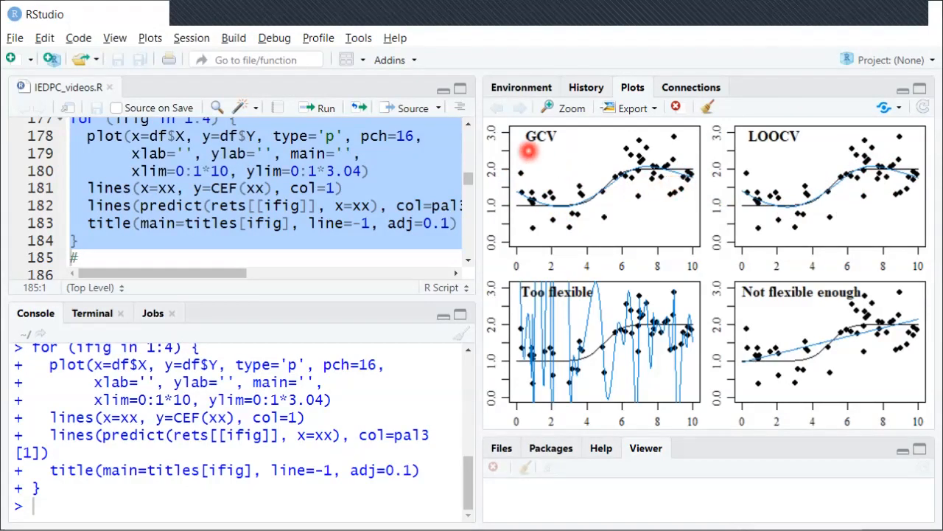
mouse_move(619, 219)
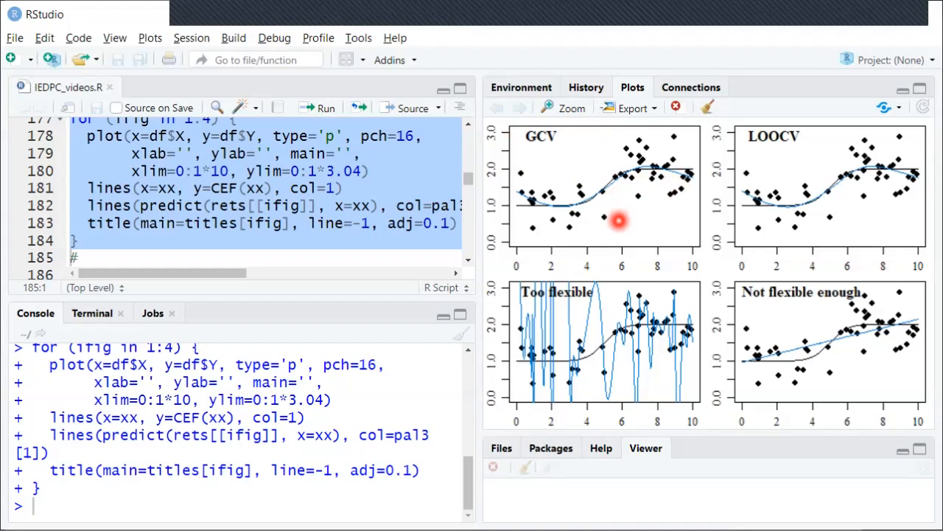
mouse_move(577, 177)
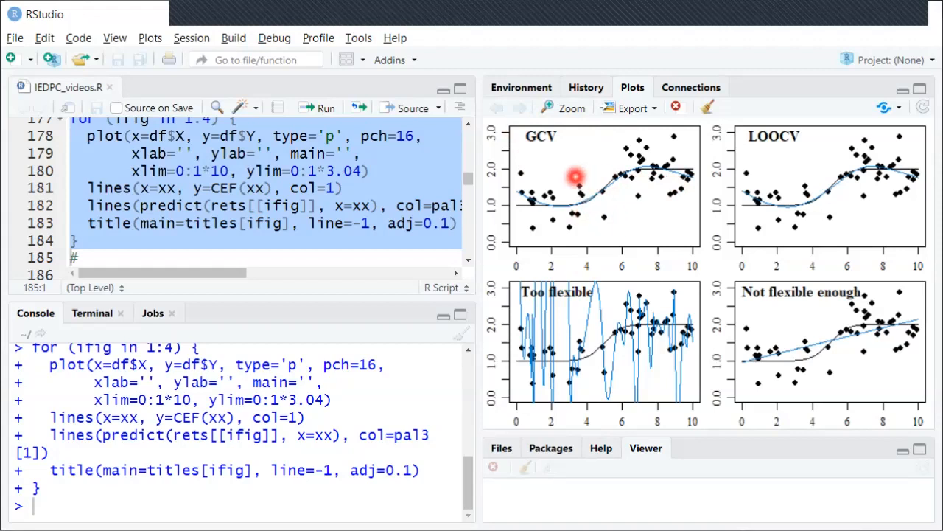
mouse_move(548, 198)
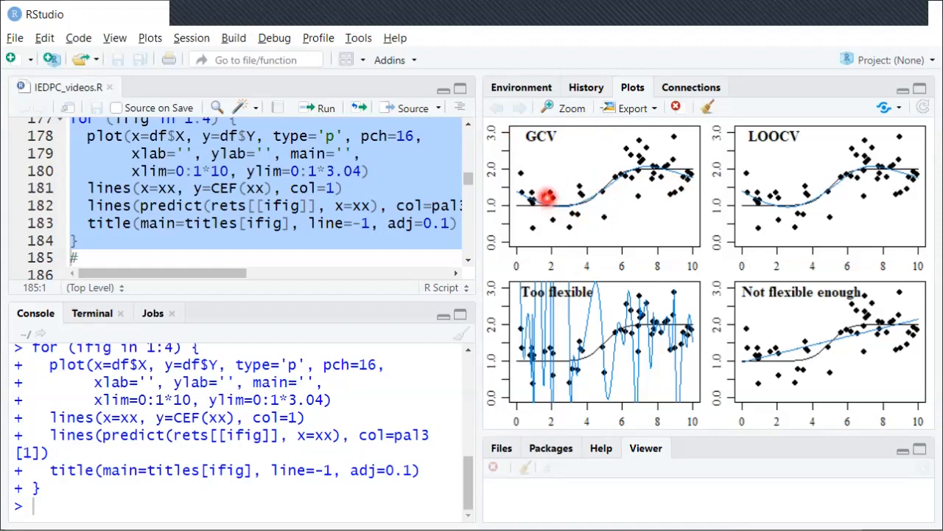
- Scroll the script past the four-panel loop to the df=1 mean-line plot code
left_click(214, 242)
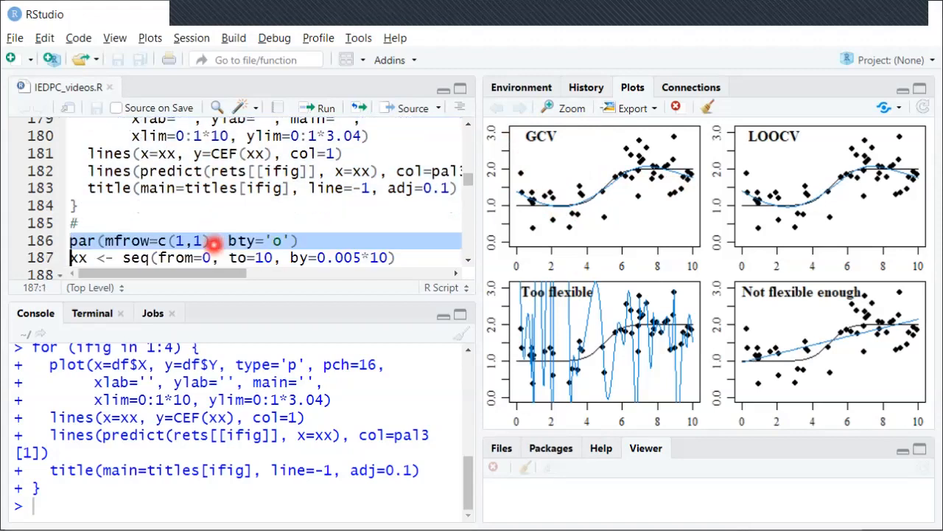
scroll("down", 3)
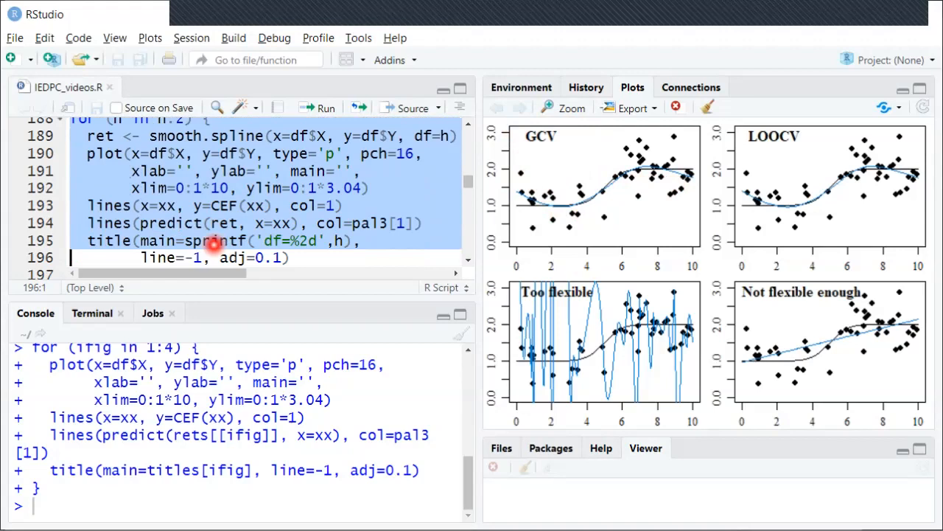
scroll("down", 3)
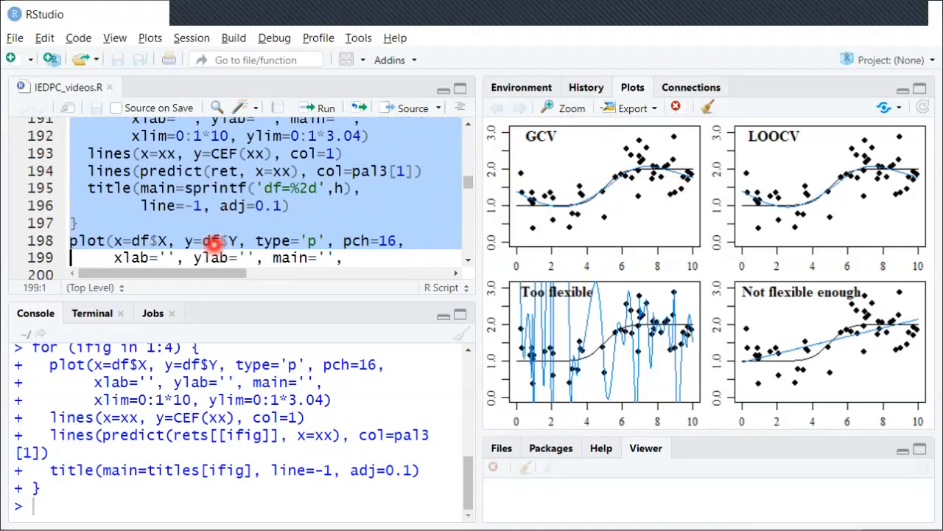
scroll("down", 3)
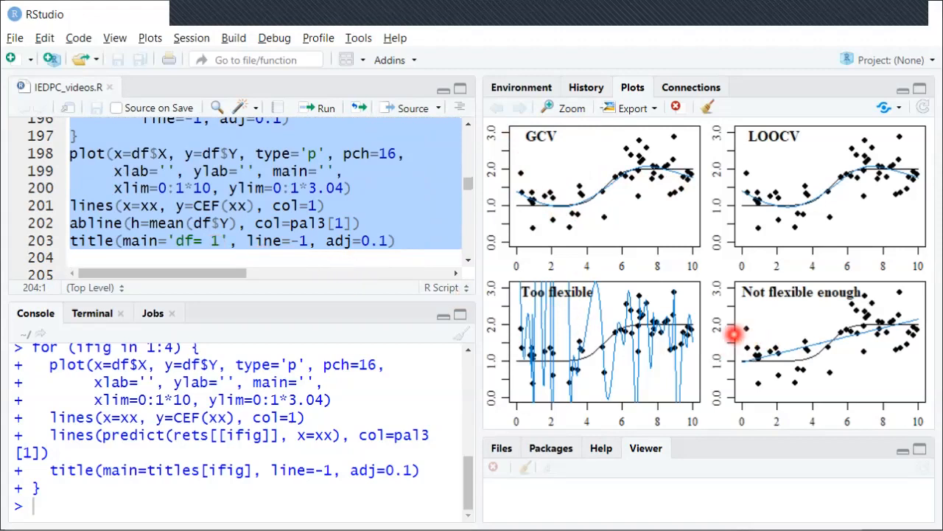
mouse_move(743, 302)
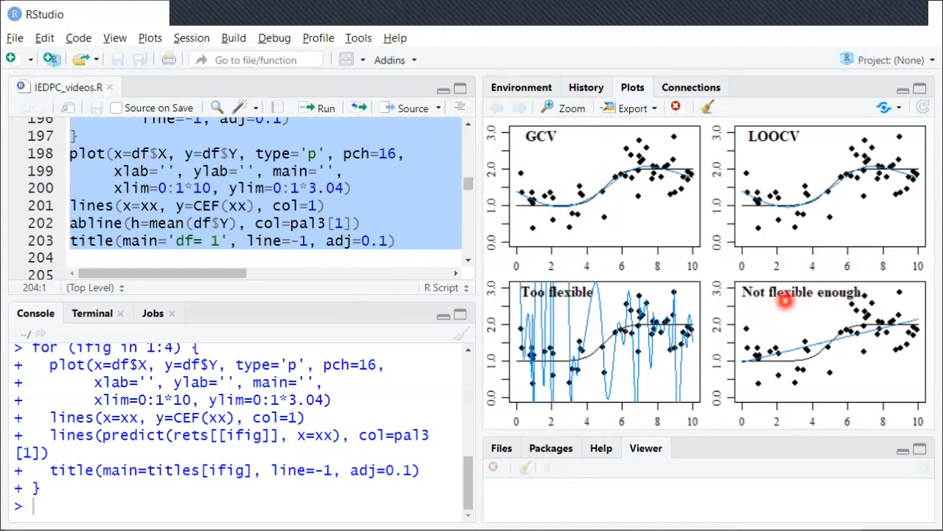
mouse_move(554, 295)
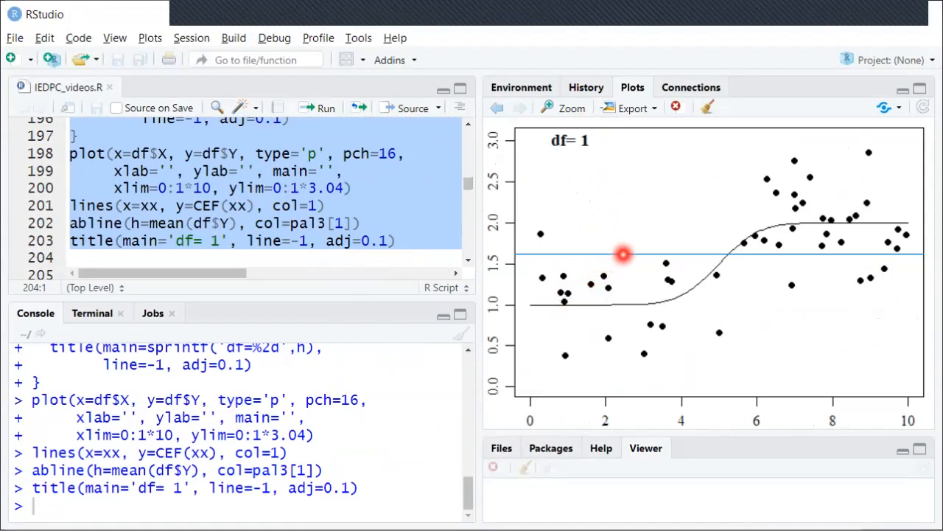
mouse_move(716, 247)
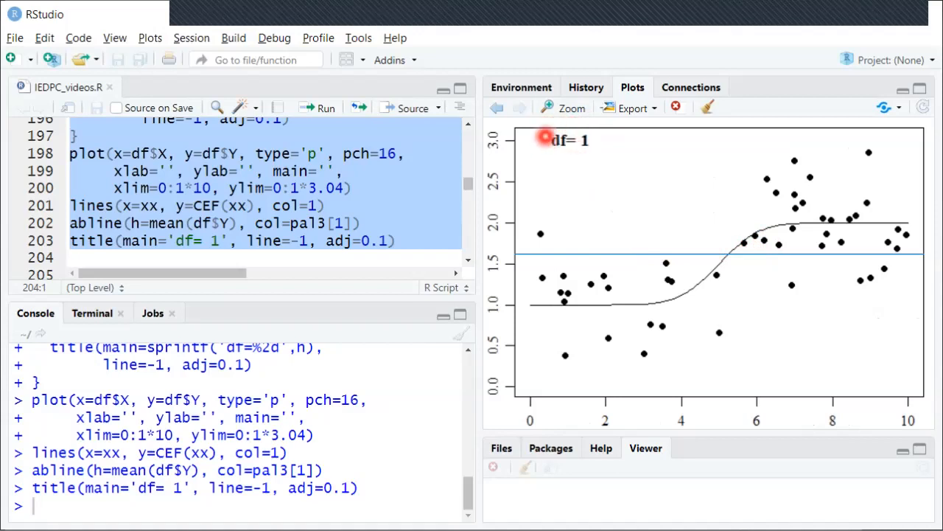
mouse_move(587, 161)
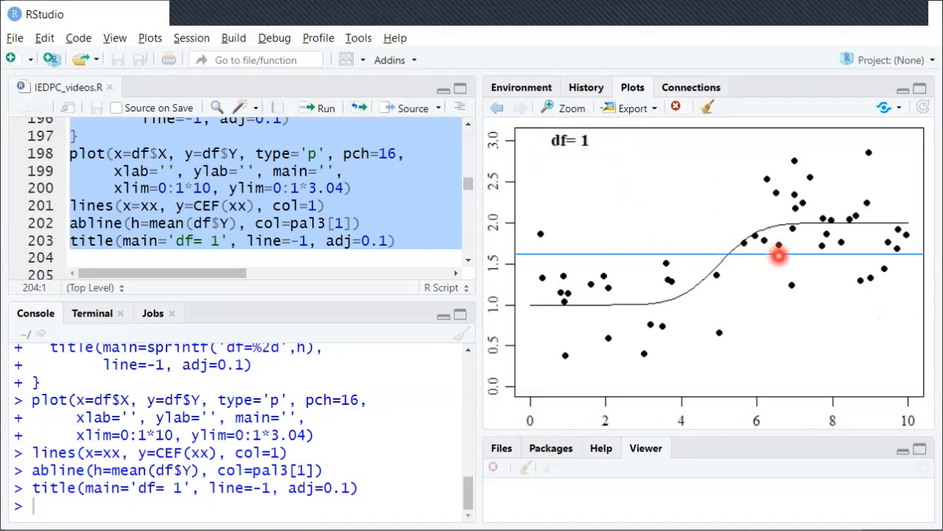
mouse_move(519, 256)
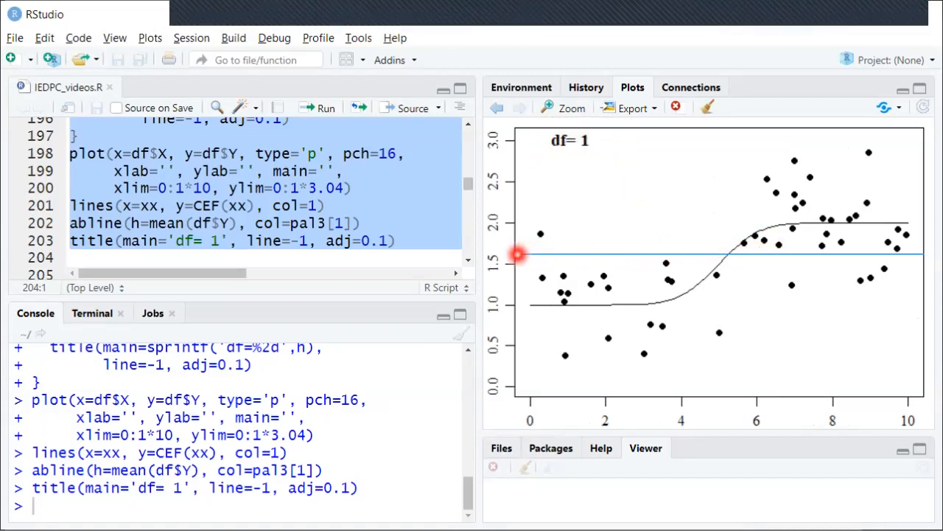
mouse_move(858, 258)
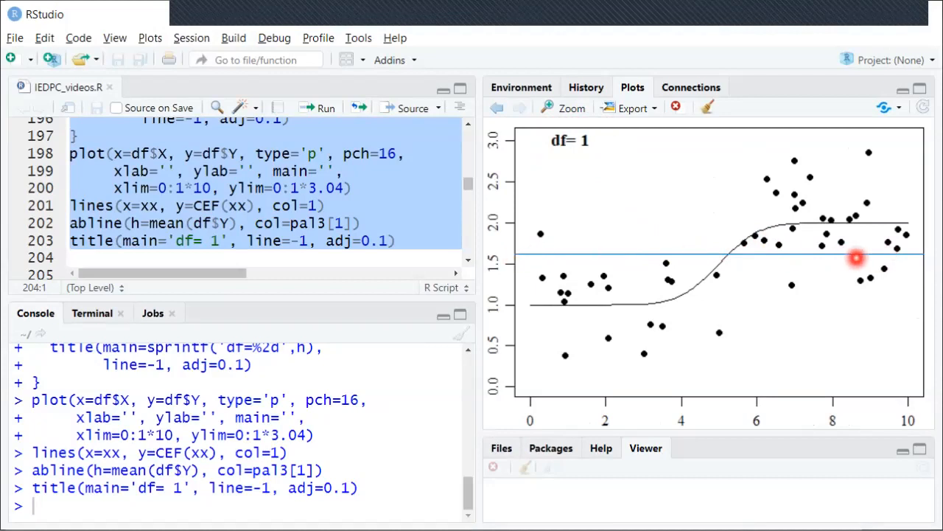
mouse_move(864, 257)
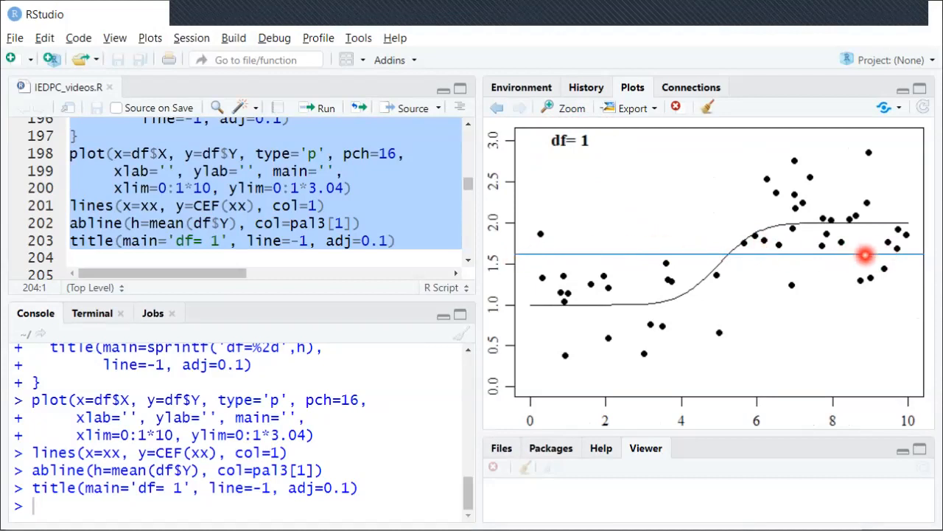
mouse_move(647, 253)
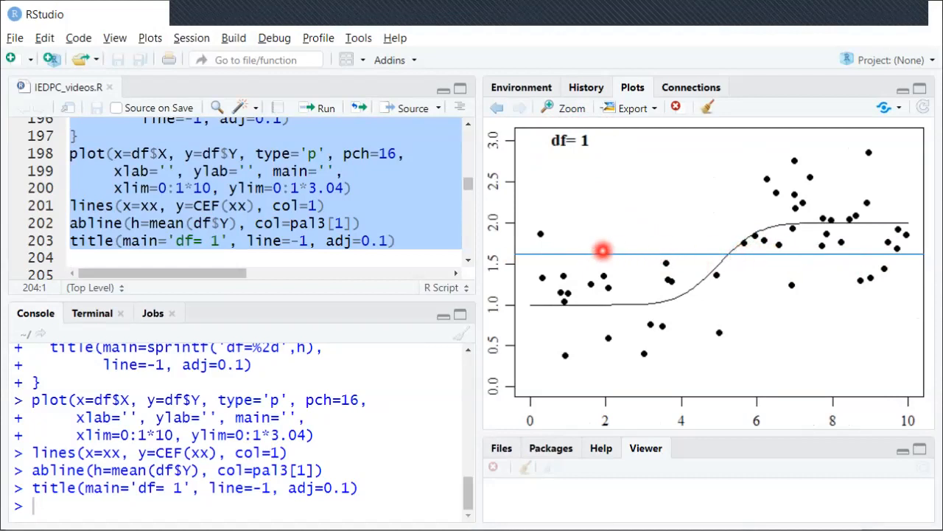
mouse_move(746, 260)
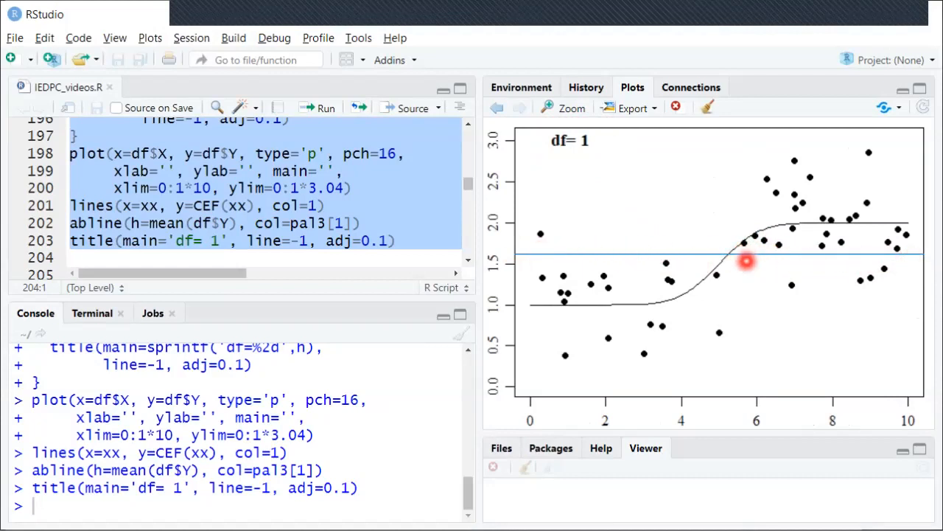
mouse_move(531, 304)
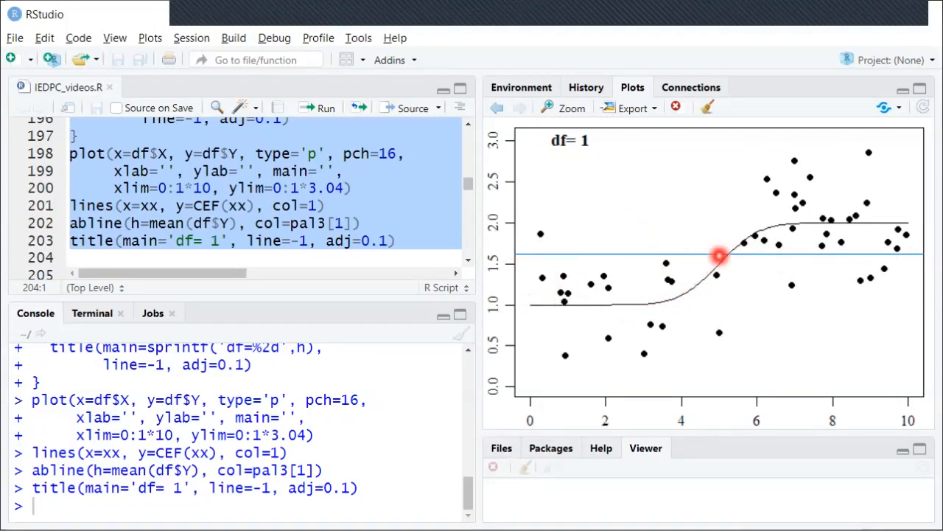
mouse_move(896, 221)
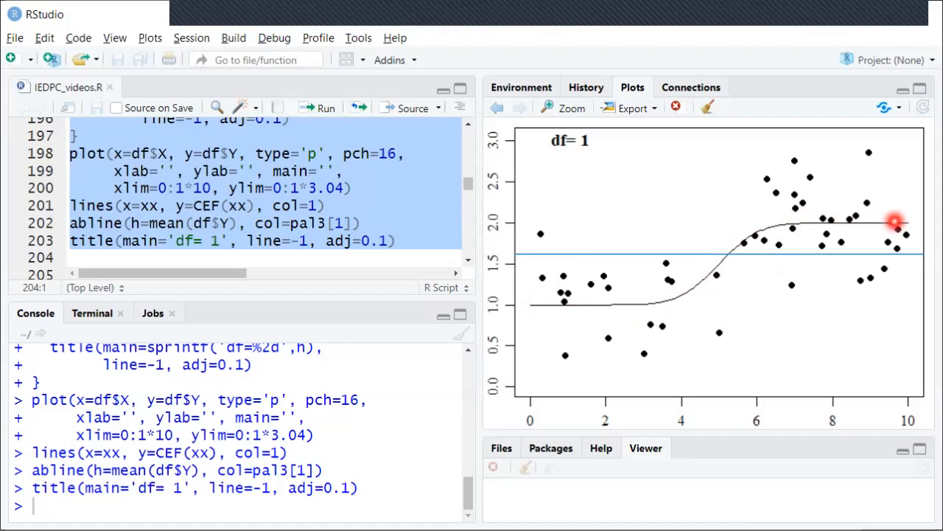
mouse_move(616, 198)
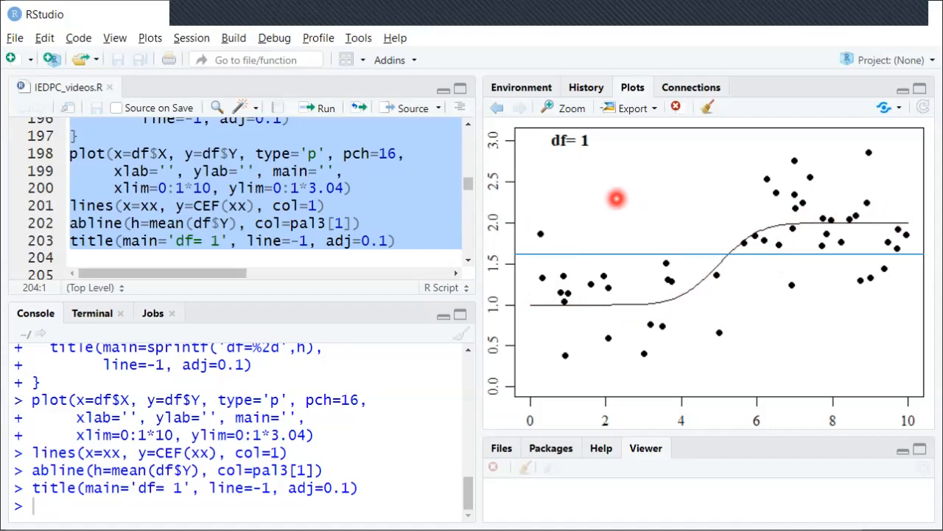
mouse_move(592, 168)
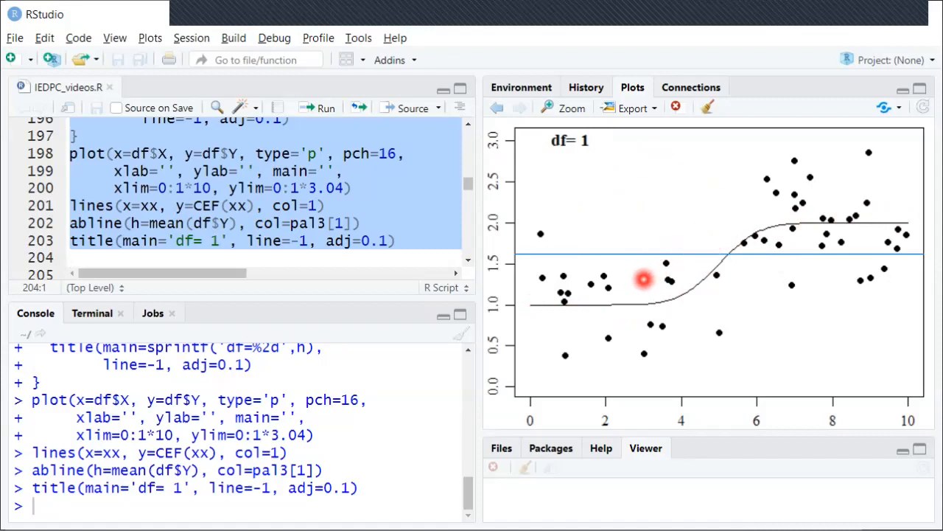
mouse_move(622, 247)
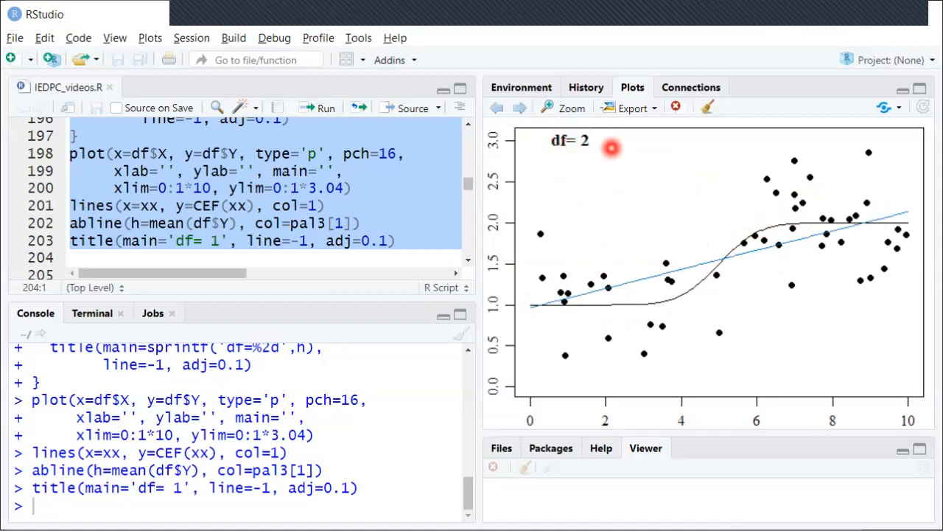
mouse_move(607, 295)
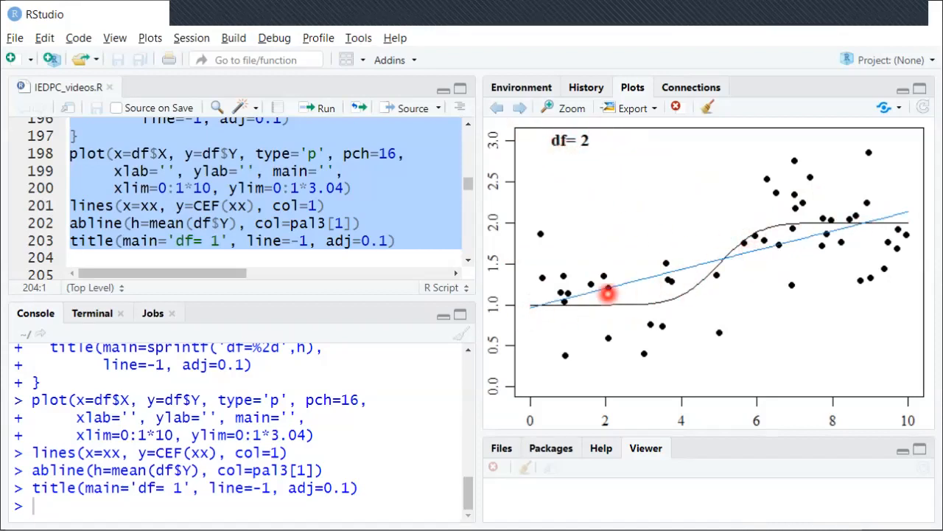
mouse_move(709, 275)
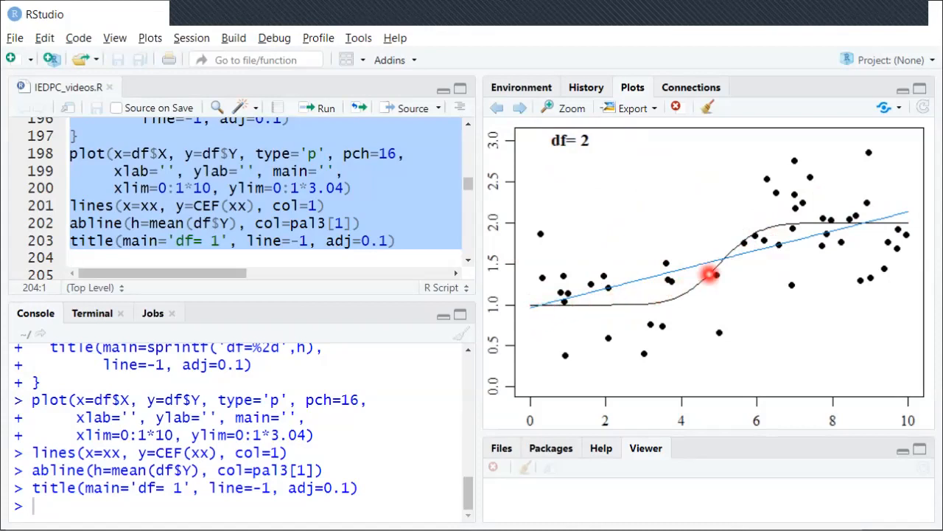
mouse_move(788, 248)
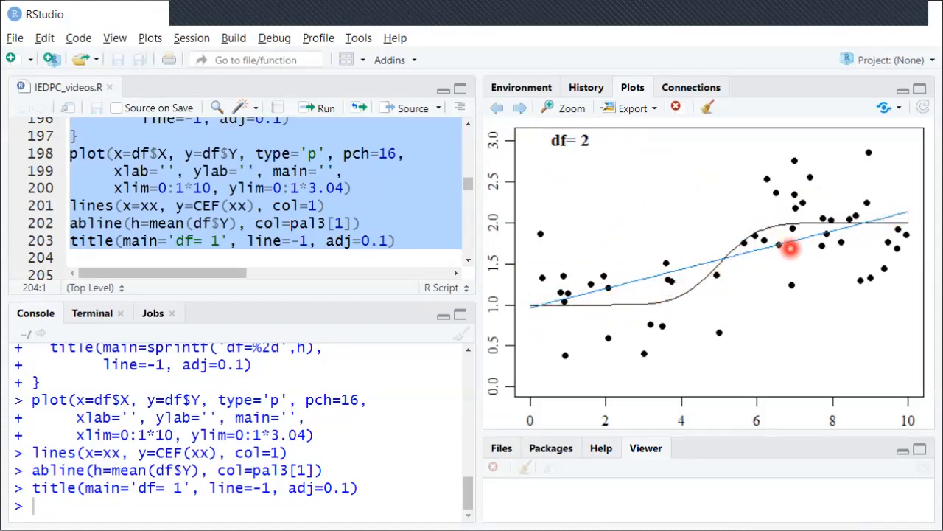
mouse_move(701, 260)
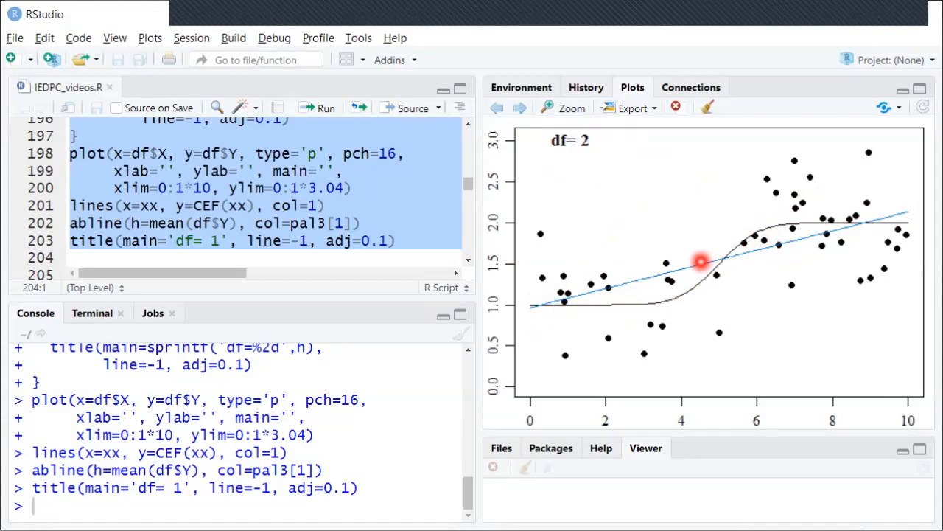
mouse_move(578, 303)
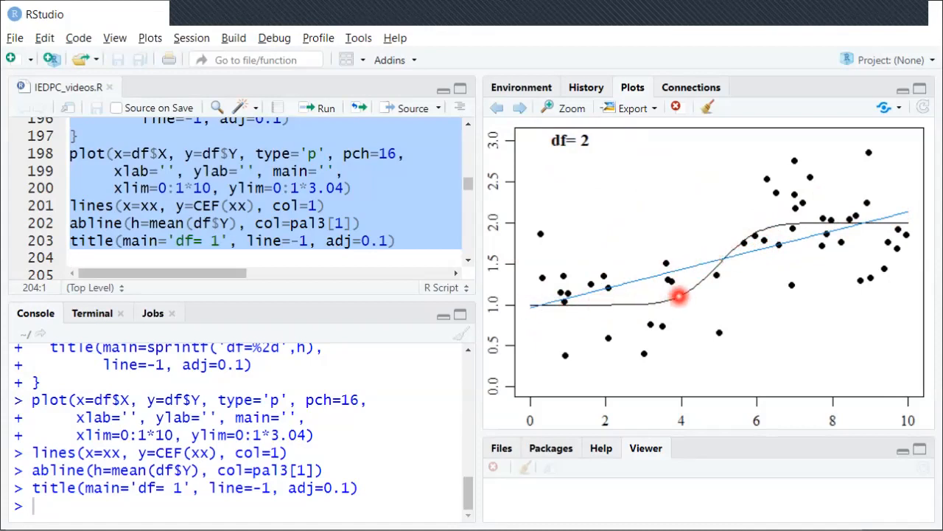
mouse_move(840, 224)
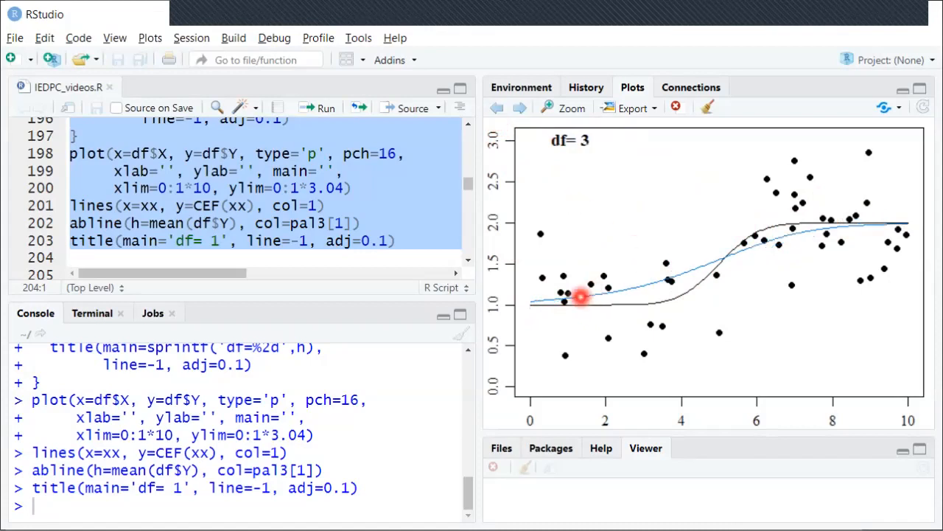
mouse_move(700, 268)
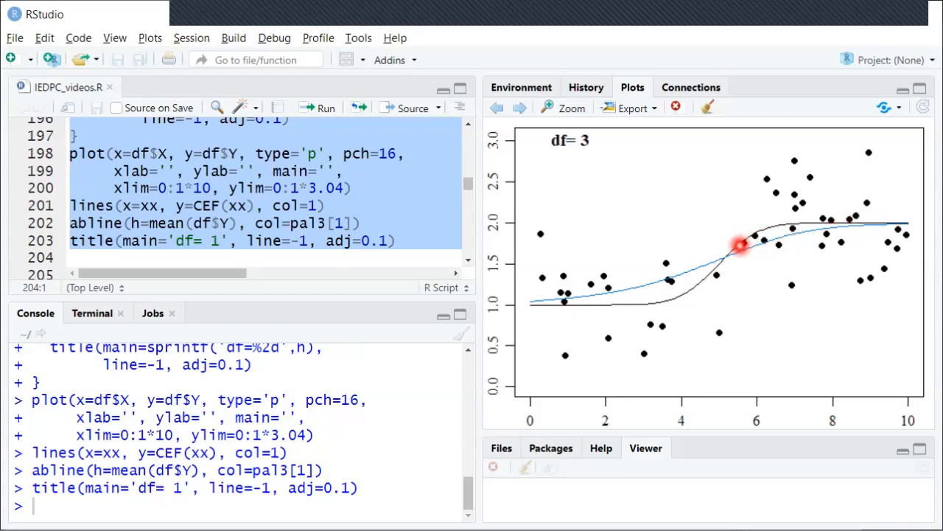
mouse_move(773, 249)
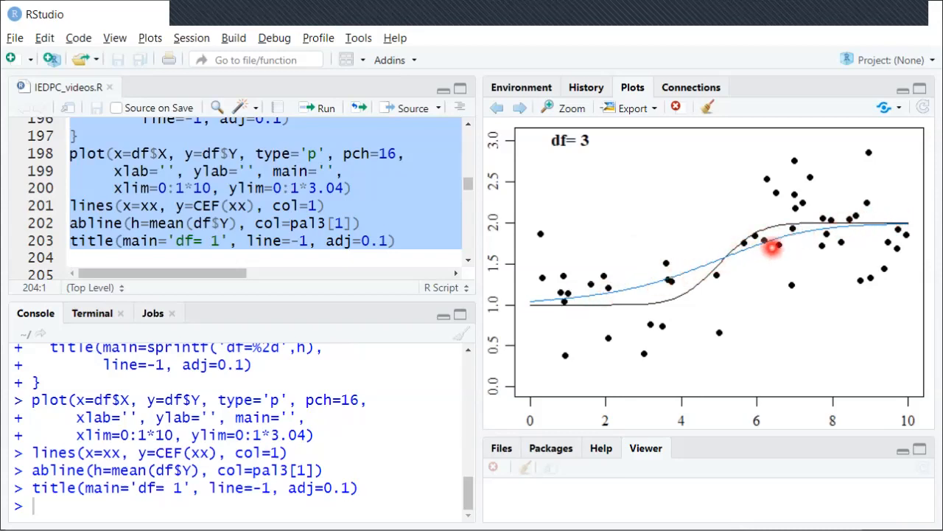
mouse_move(737, 248)
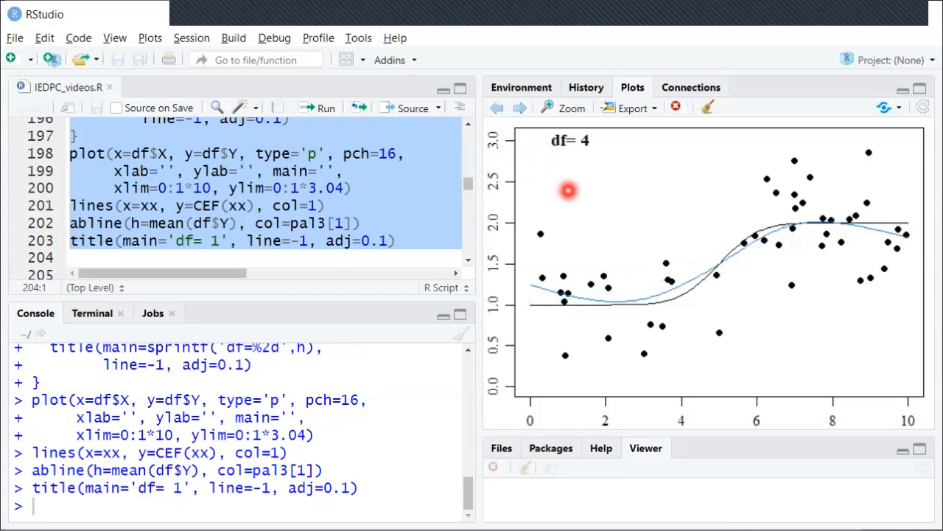
mouse_move(572, 277)
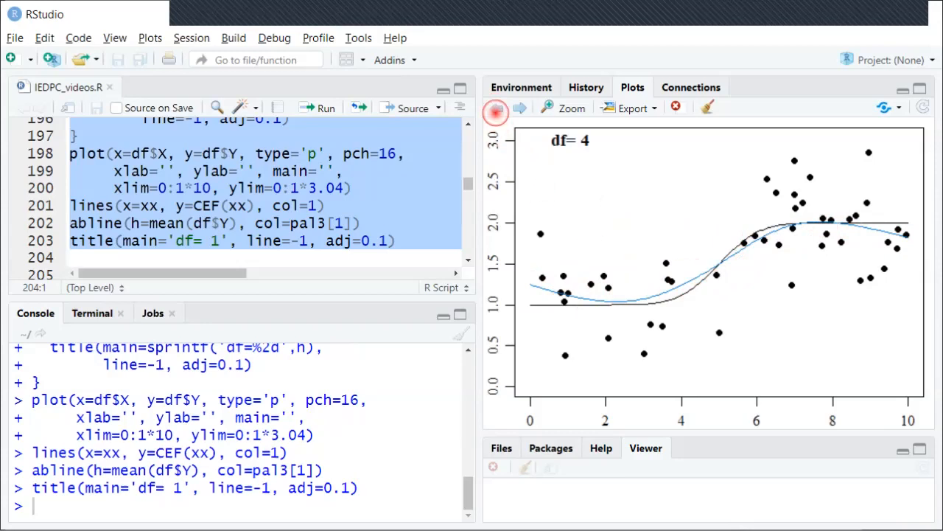
- Step the Plots pane forward to the next, higher-df smoothing-spline fit
left_click(497, 107)
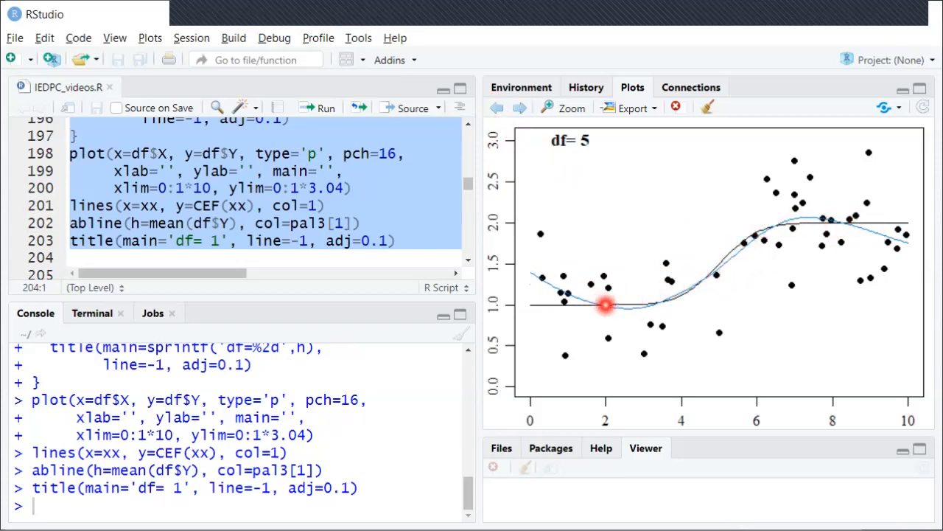
mouse_move(907, 244)
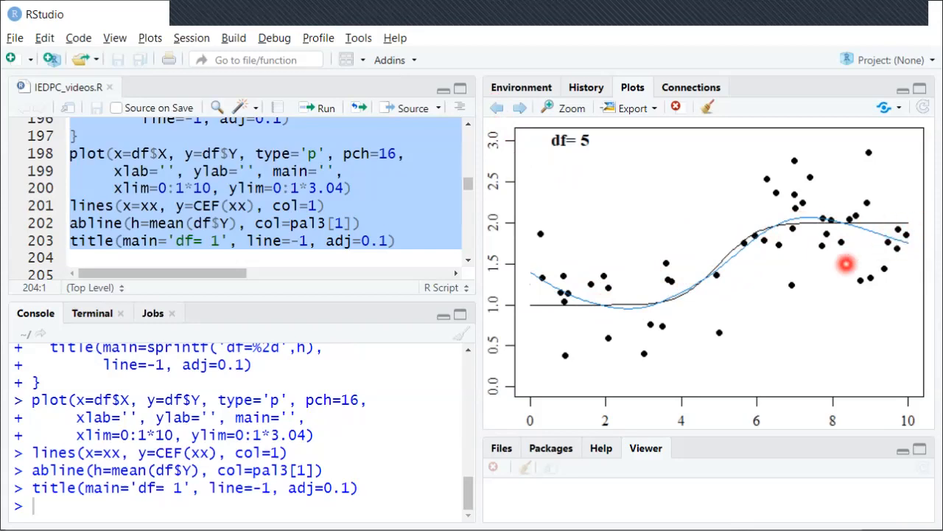
mouse_move(530, 267)
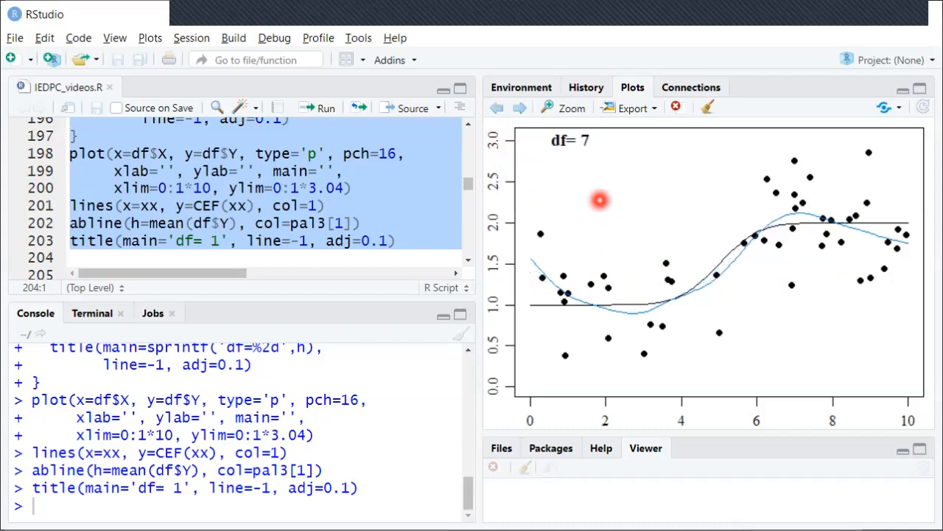
mouse_move(628, 313)
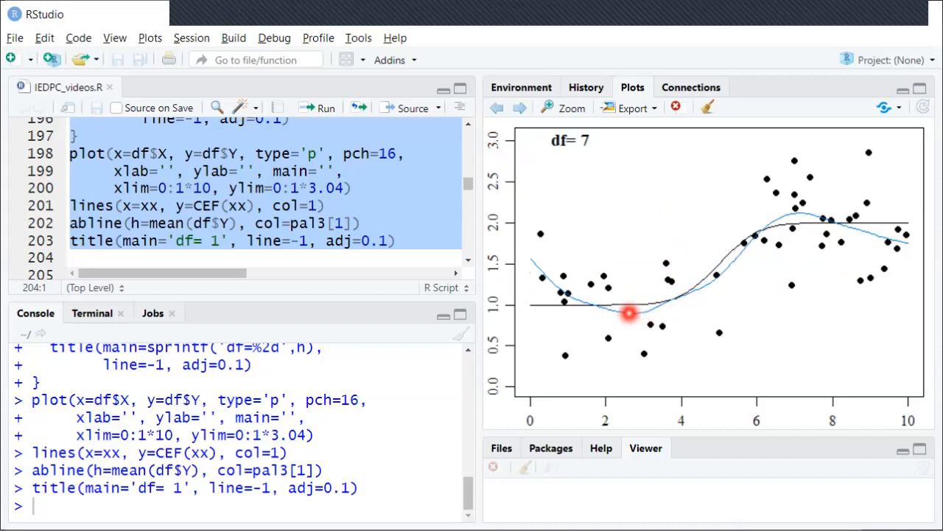
mouse_move(781, 218)
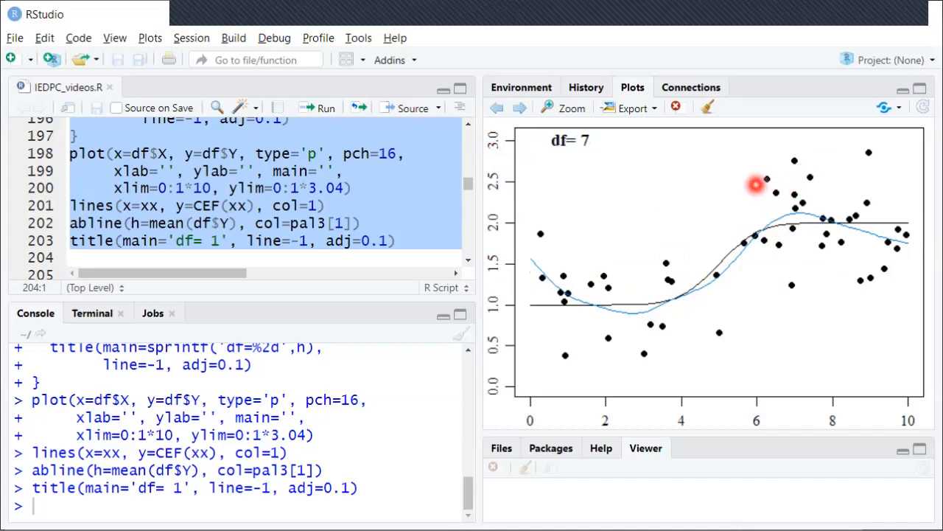
mouse_move(685, 295)
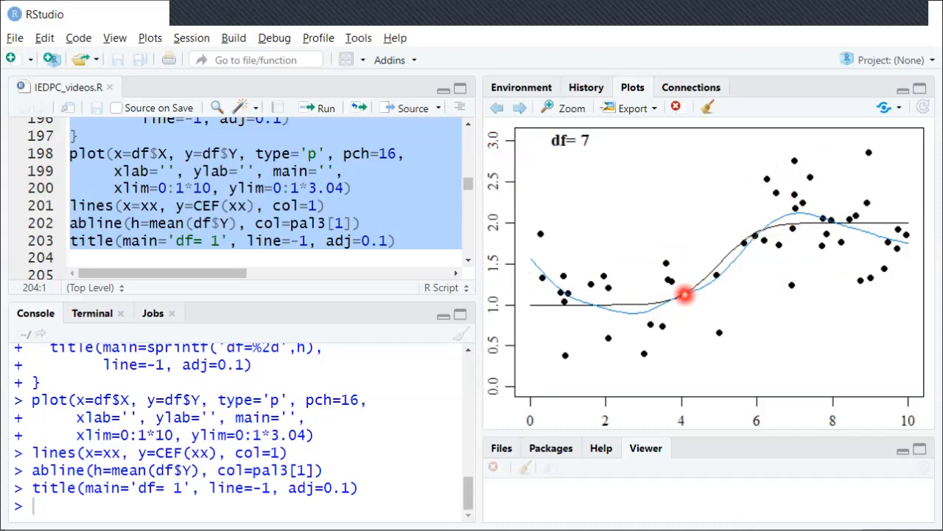
mouse_move(651, 339)
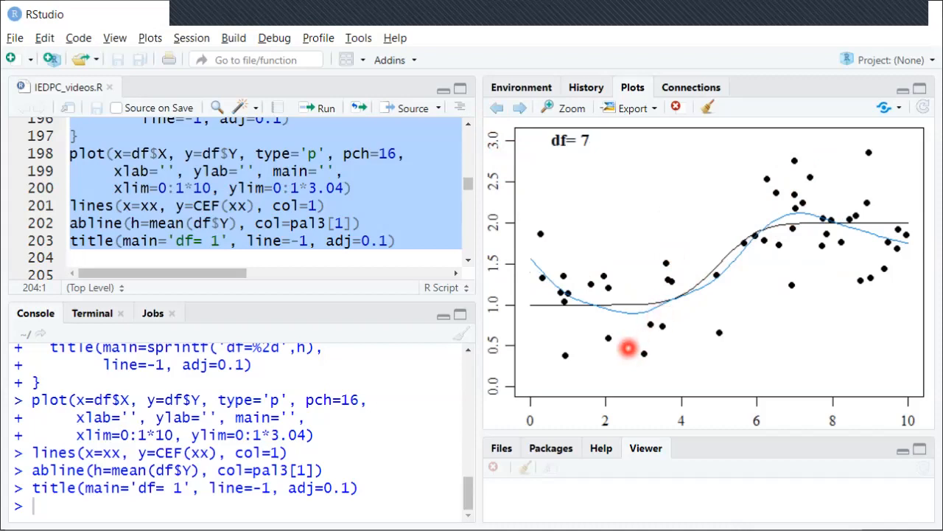
mouse_move(561, 305)
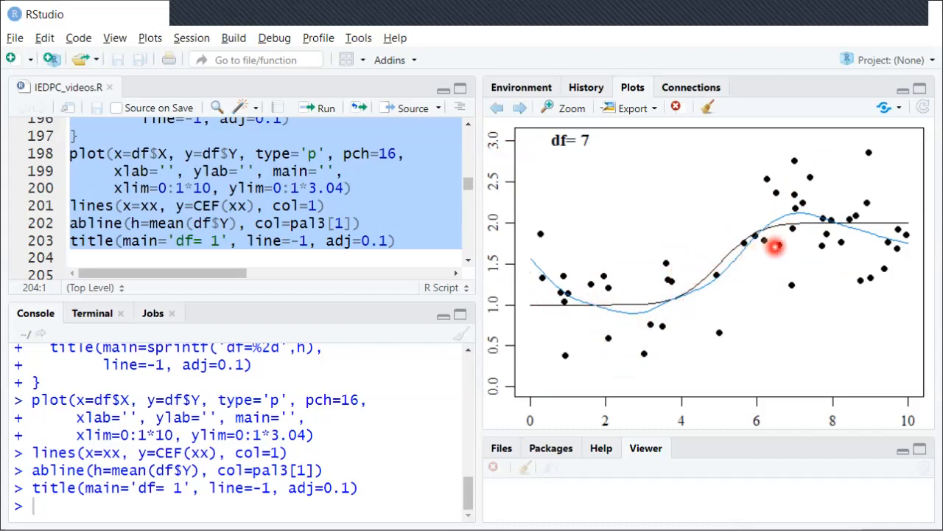
mouse_move(622, 327)
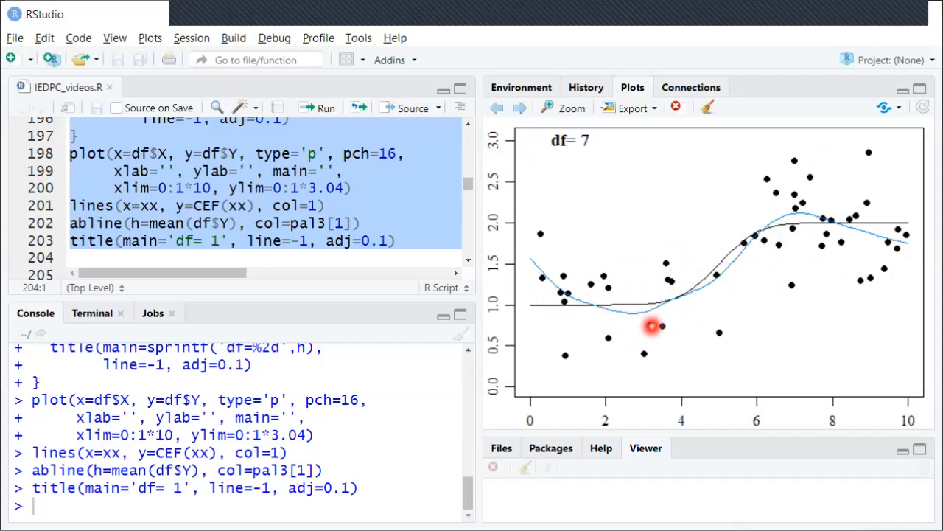
mouse_move(839, 227)
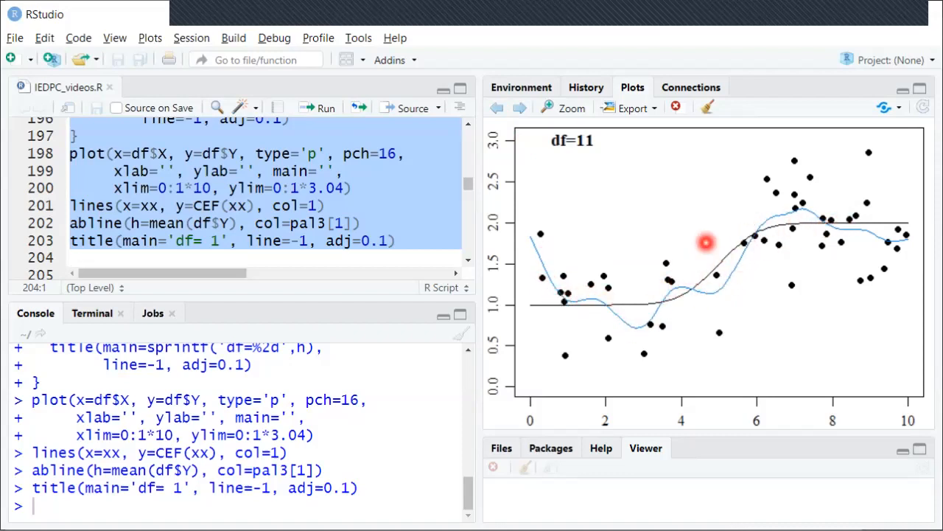
mouse_move(514, 131)
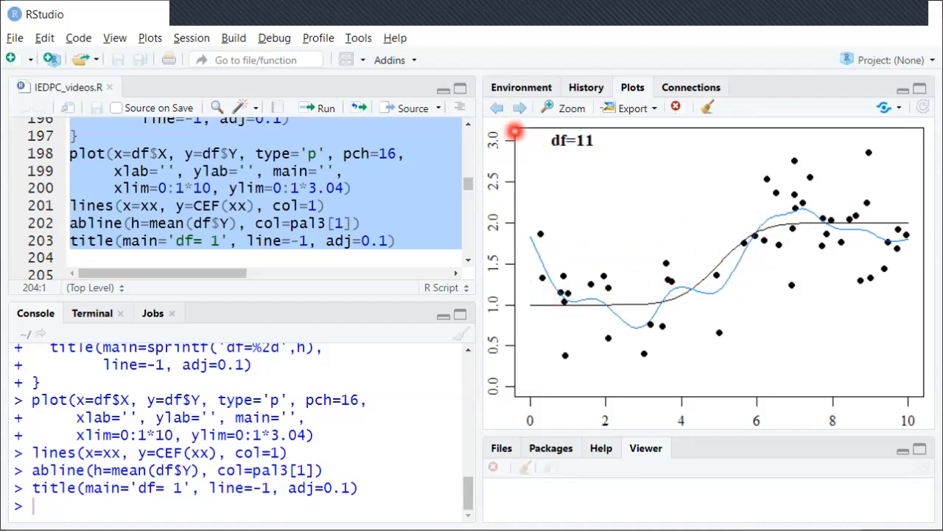
- Step forward again toward the df=11 fit where the spline begins to wiggle
left_click(518, 108)
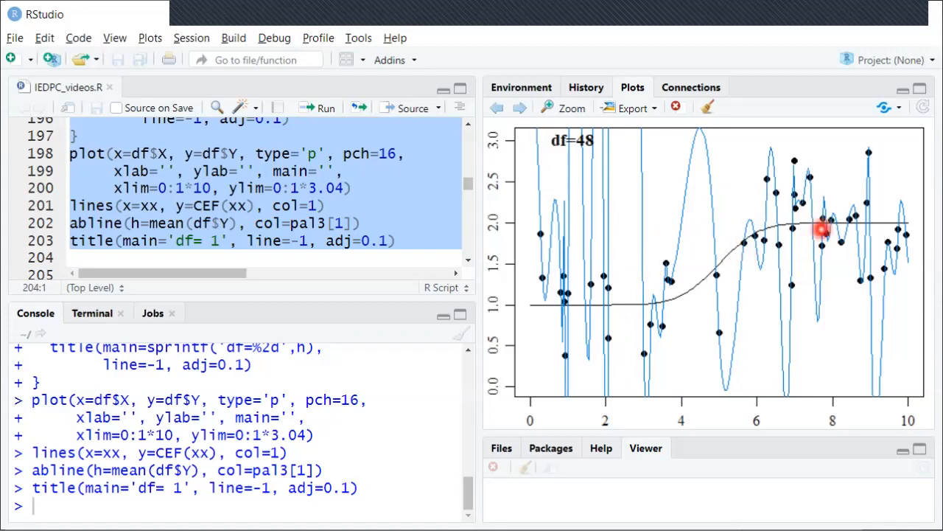
mouse_move(603, 315)
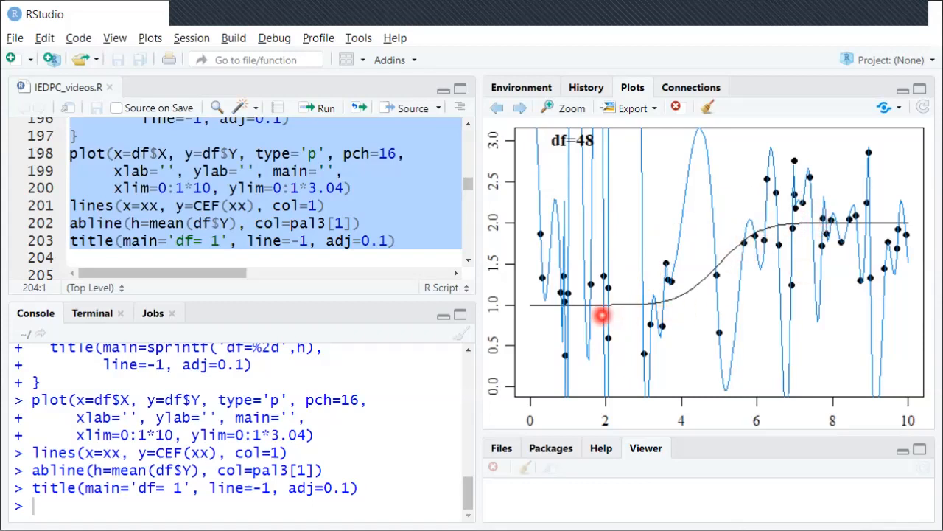
mouse_move(582, 305)
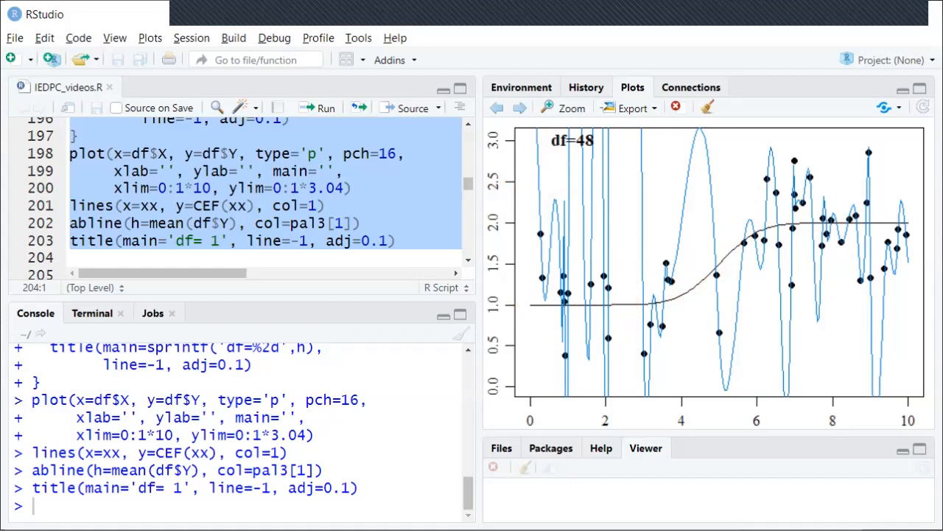
- Step the Plots pane back from the overfitted df=48 curve toward df= 7
left_click(604, 171)
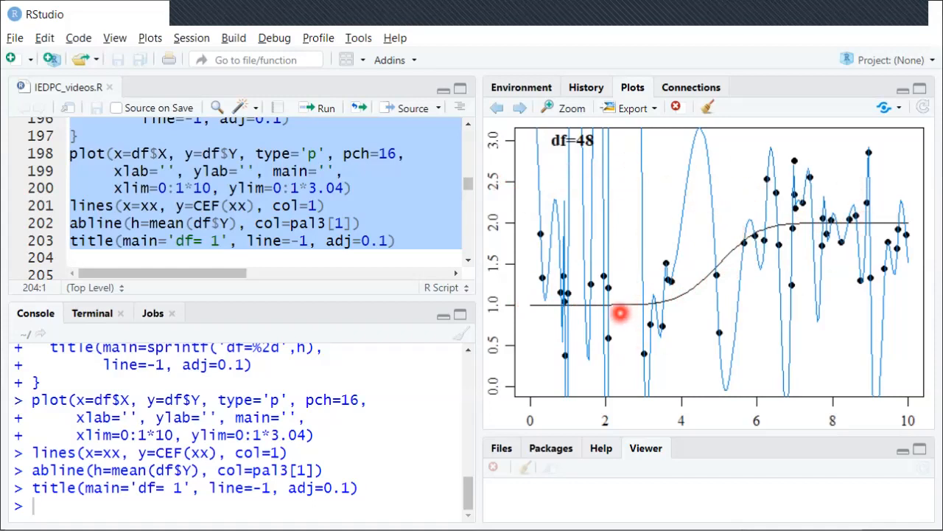
mouse_move(755, 251)
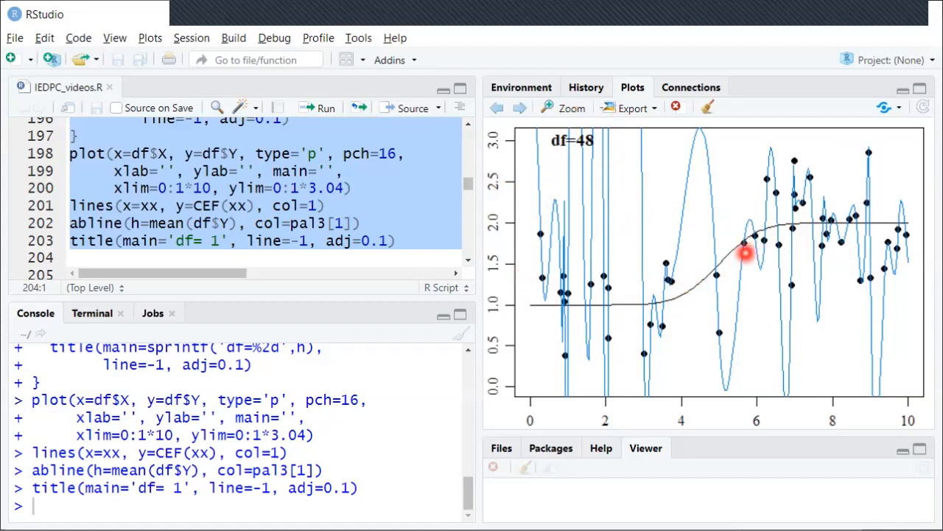
mouse_move(832, 236)
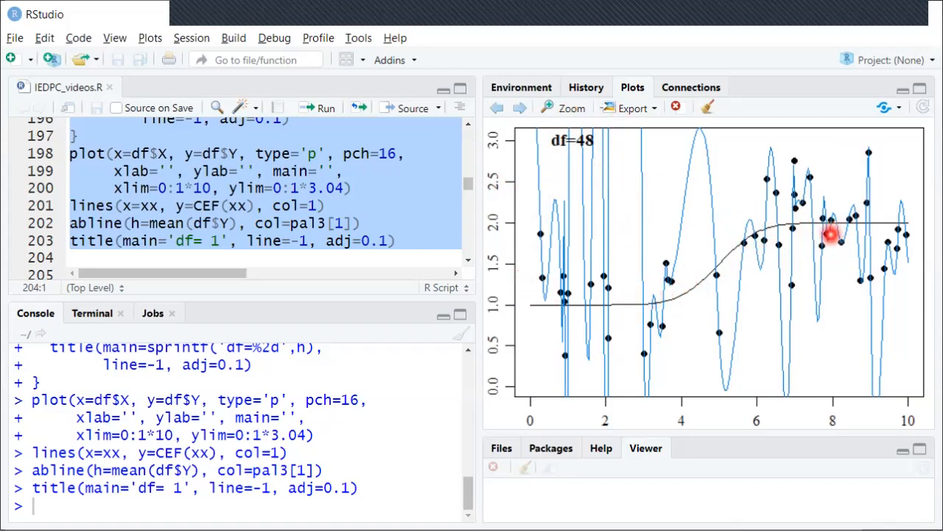
left_click(496, 108)
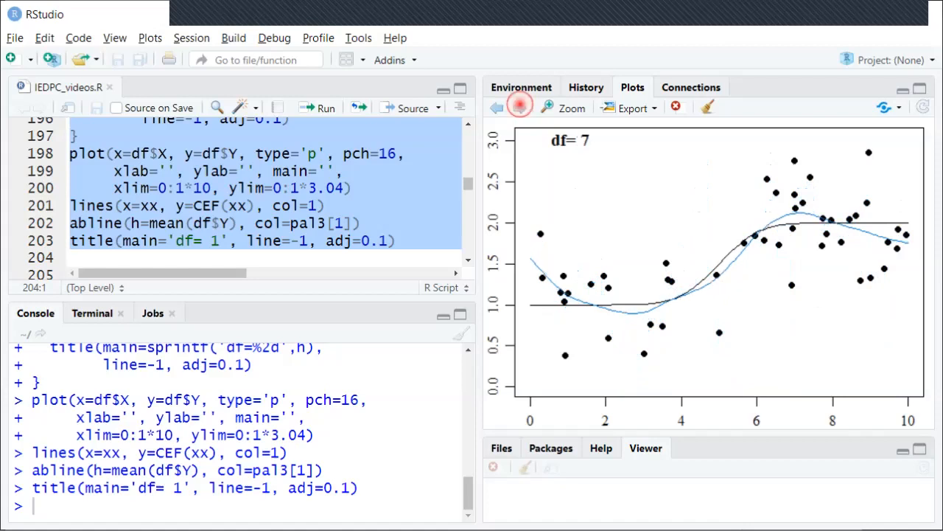
- Step back through df= 5 to the flat df= 1 mean-line plot
left_click(496, 107)
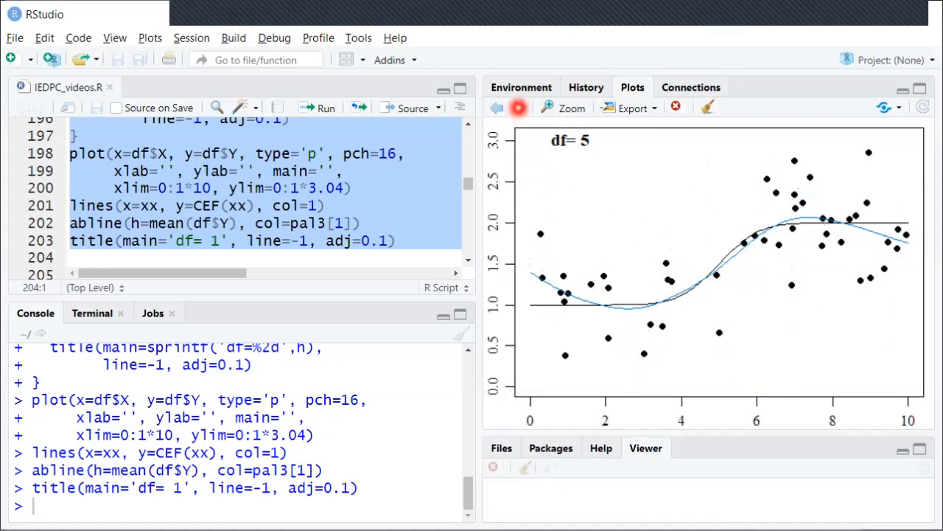
left_click(499, 108)
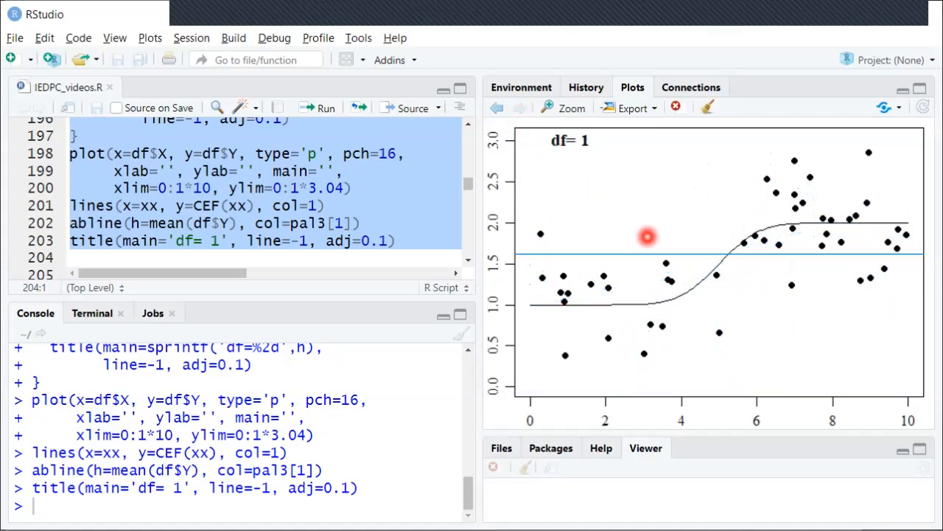
mouse_move(737, 310)
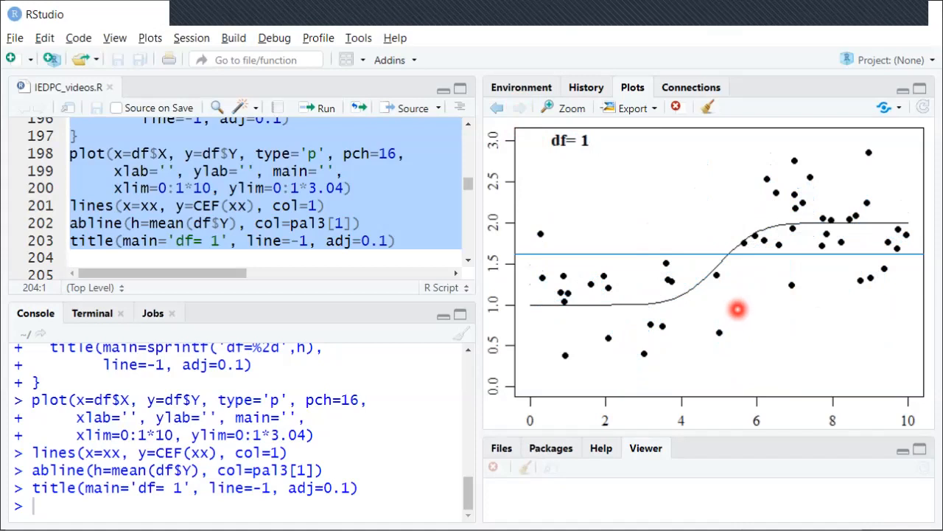
mouse_move(748, 245)
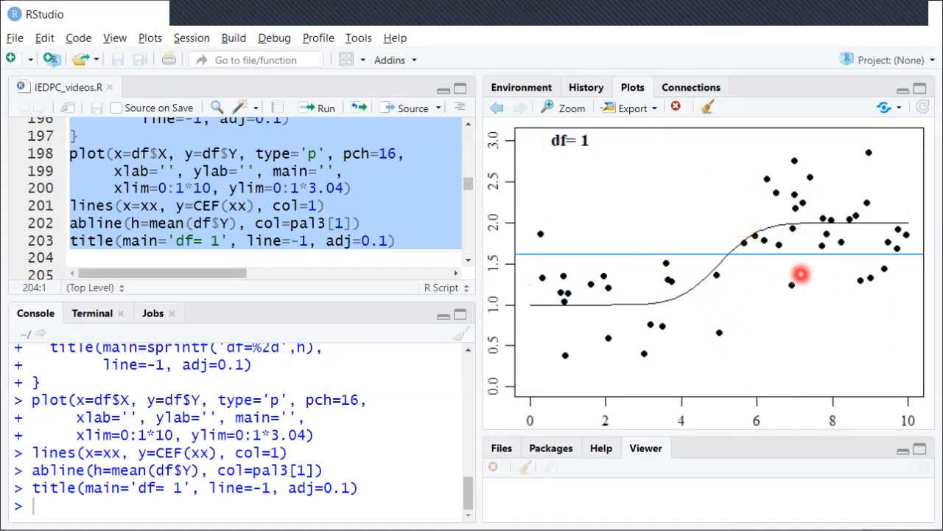
mouse_move(725, 205)
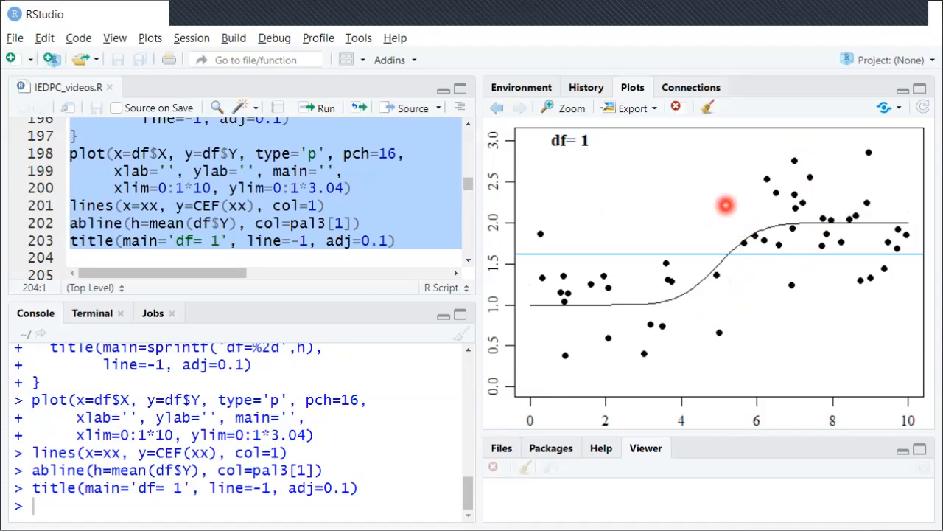